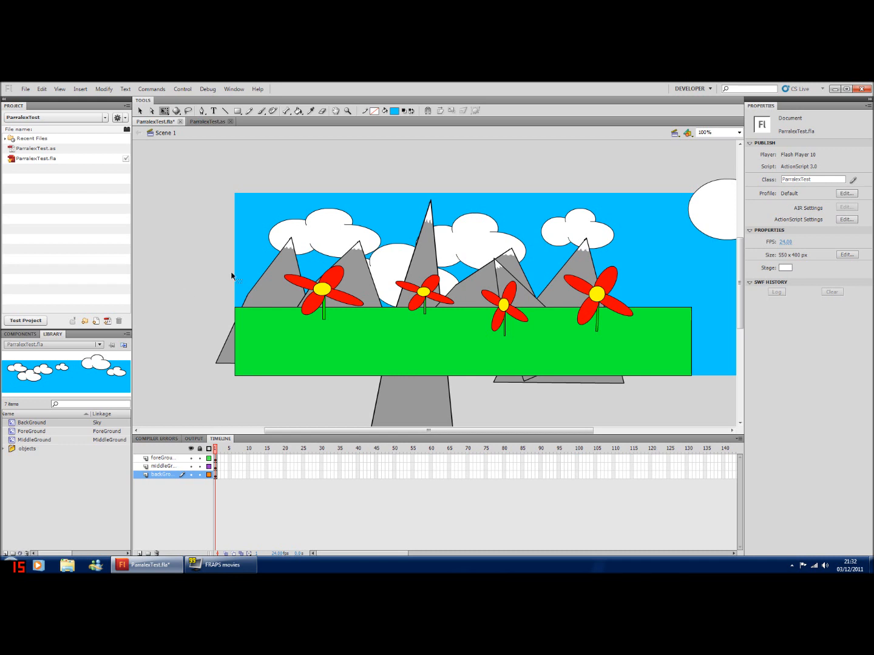
pyautogui.moveTo(167, 238)
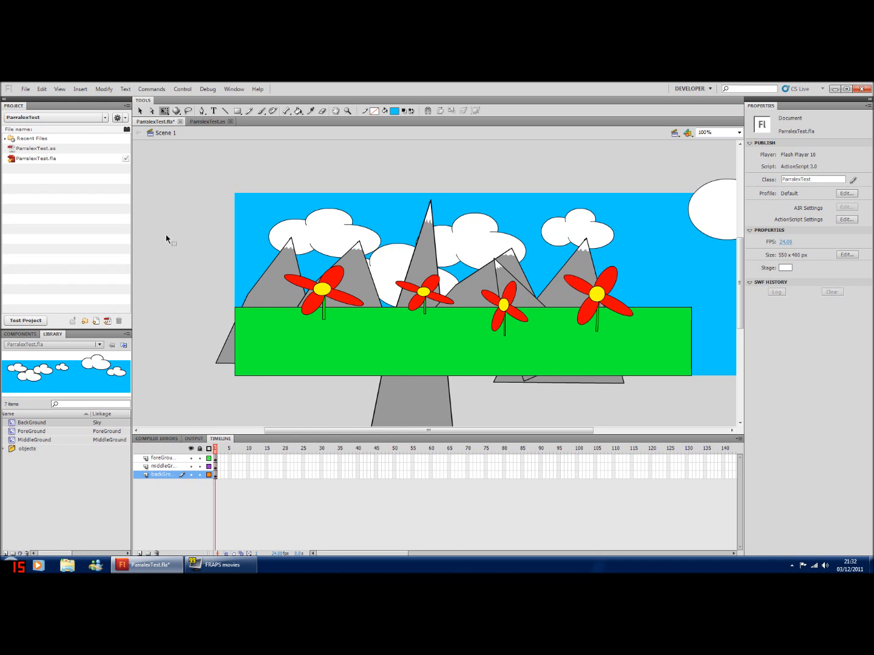
pyautogui.moveTo(216, 316)
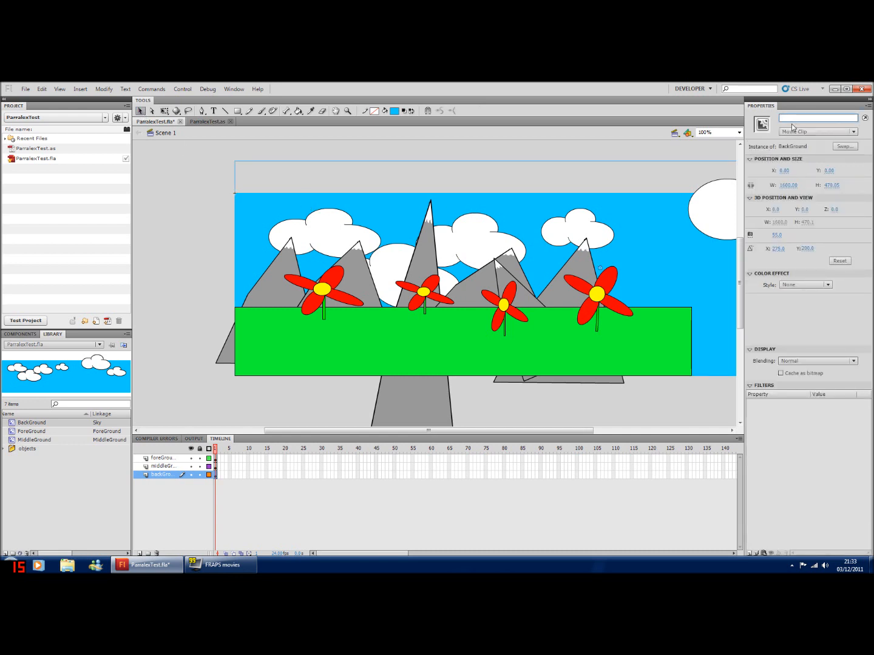
# Name the sky clip backGround and the mountain clip middleGround in the Instance Name field.
pyautogui.write('backGround')
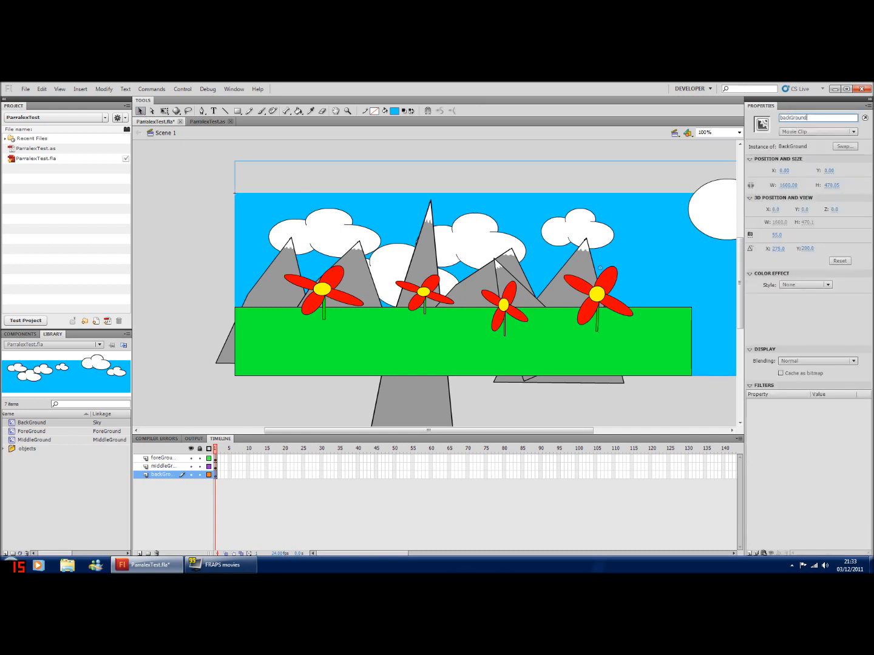
pyautogui.click(163, 466)
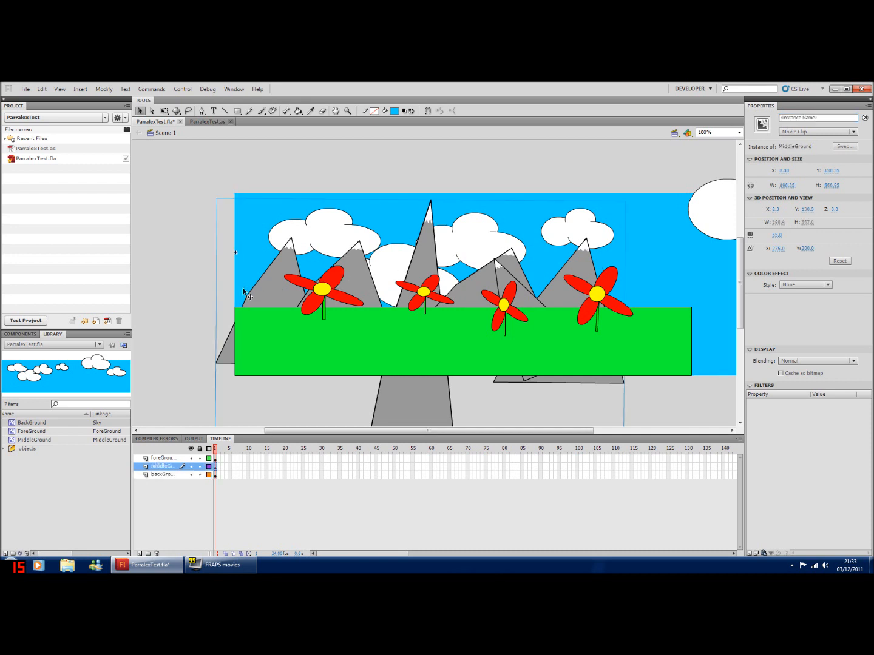
pyautogui.write('middleGround')
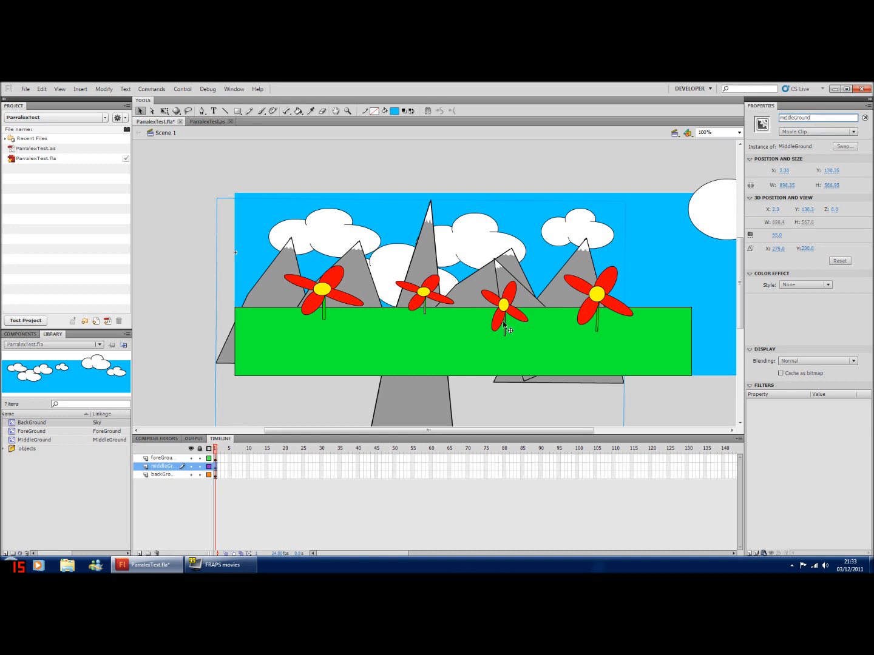
pyautogui.click(163, 459)
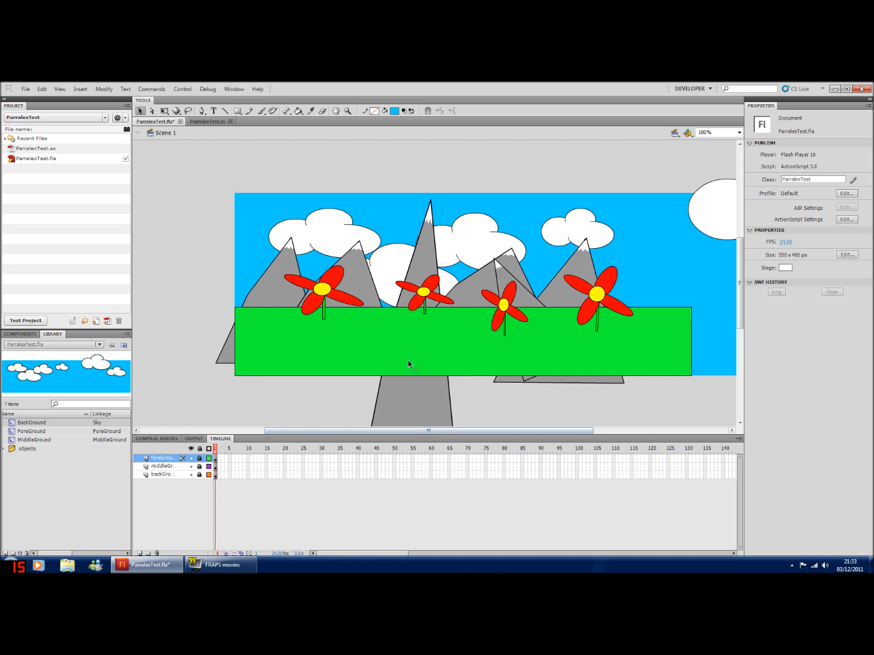
pyautogui.moveTo(351, 343)
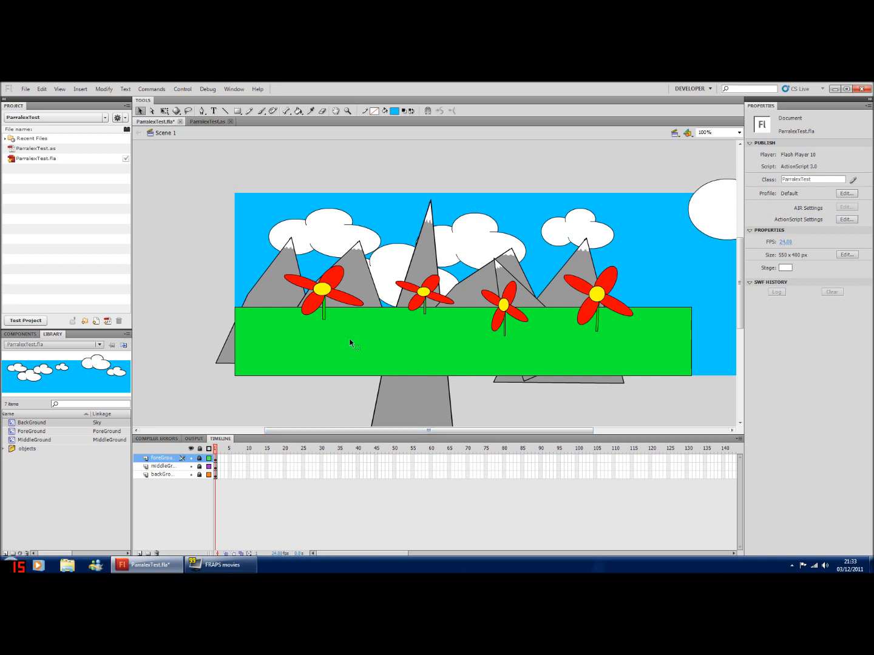
pyautogui.moveTo(306, 337)
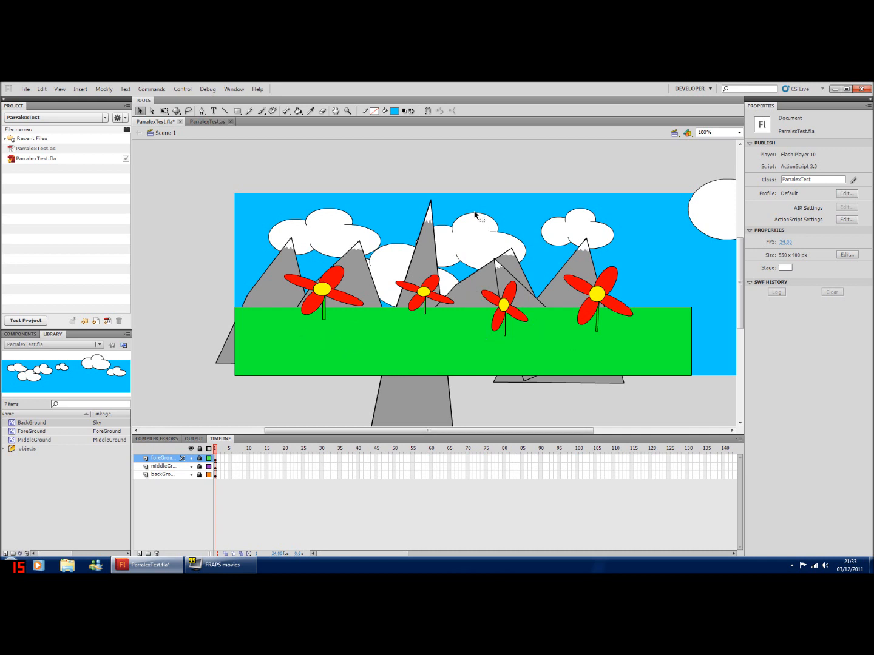
pyautogui.moveTo(452, 213)
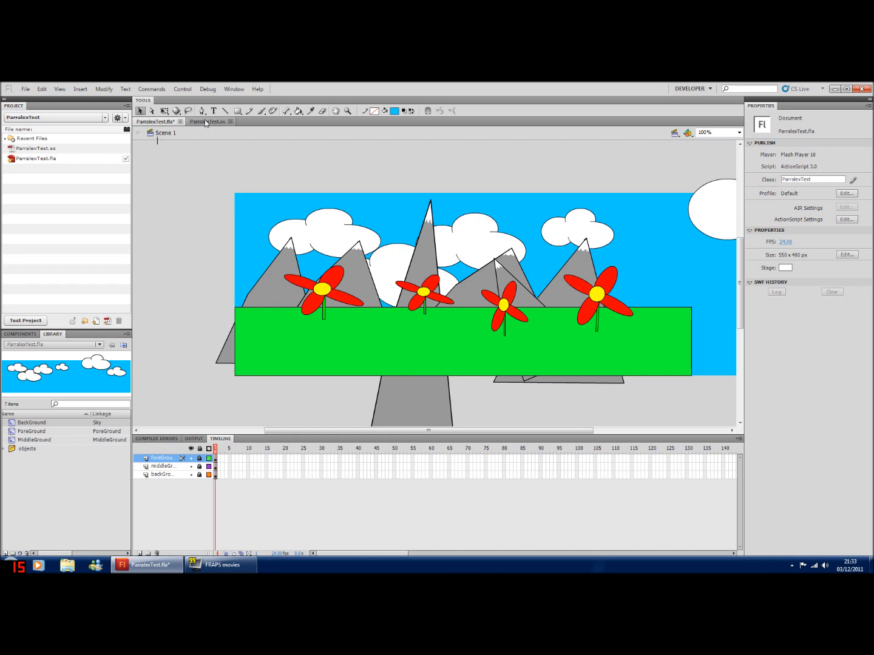
# In ParralexTest.as, begin a package and import flash.display.MovieClip.
pyautogui.click(208, 121)
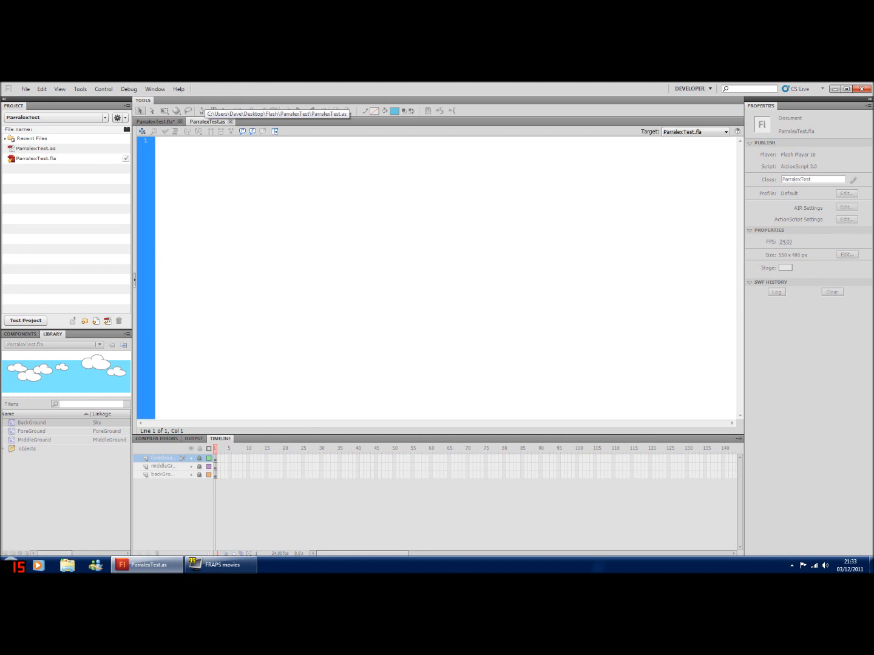
pyautogui.write('package')
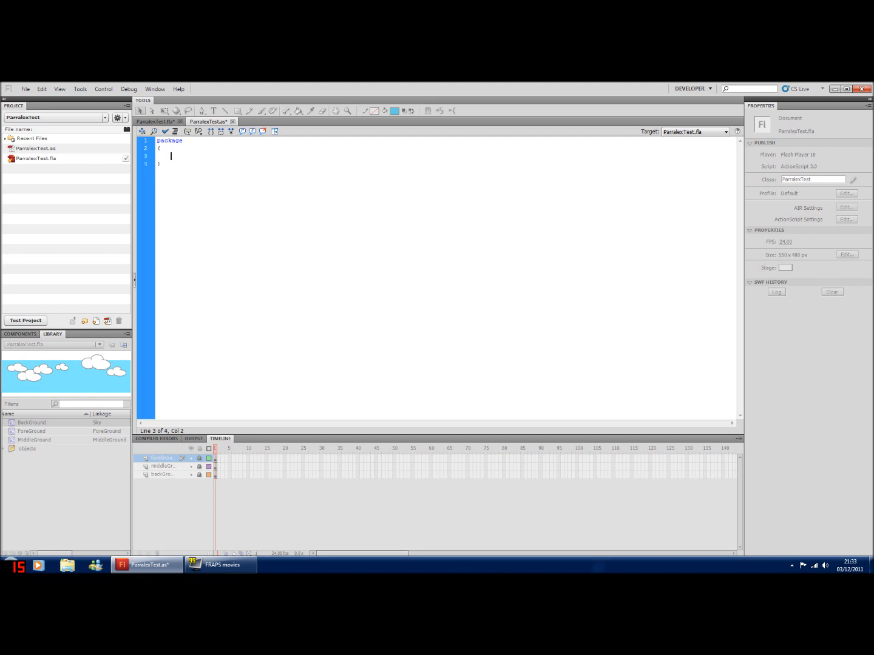
pyautogui.write('in')
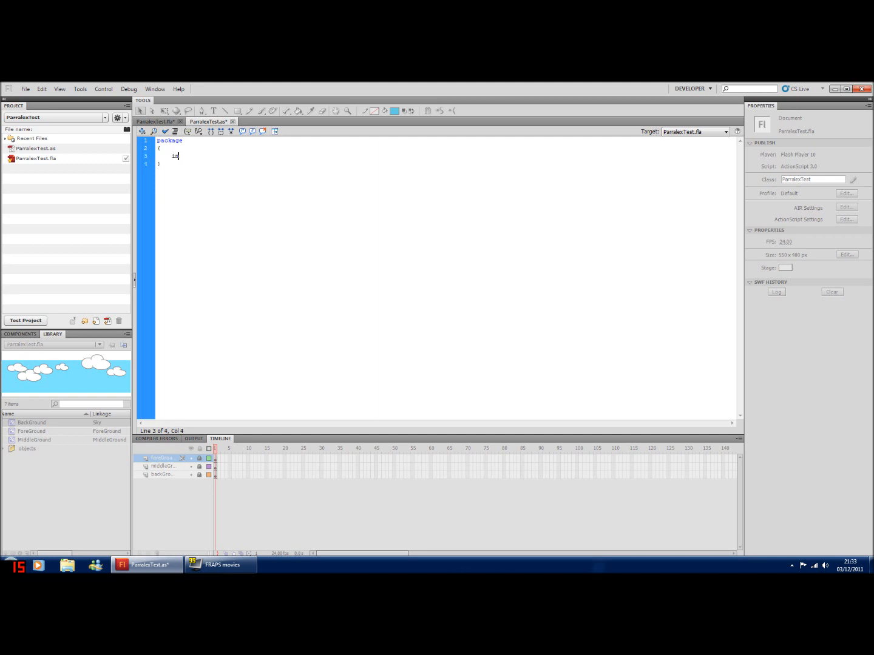
pyautogui.write('mport')
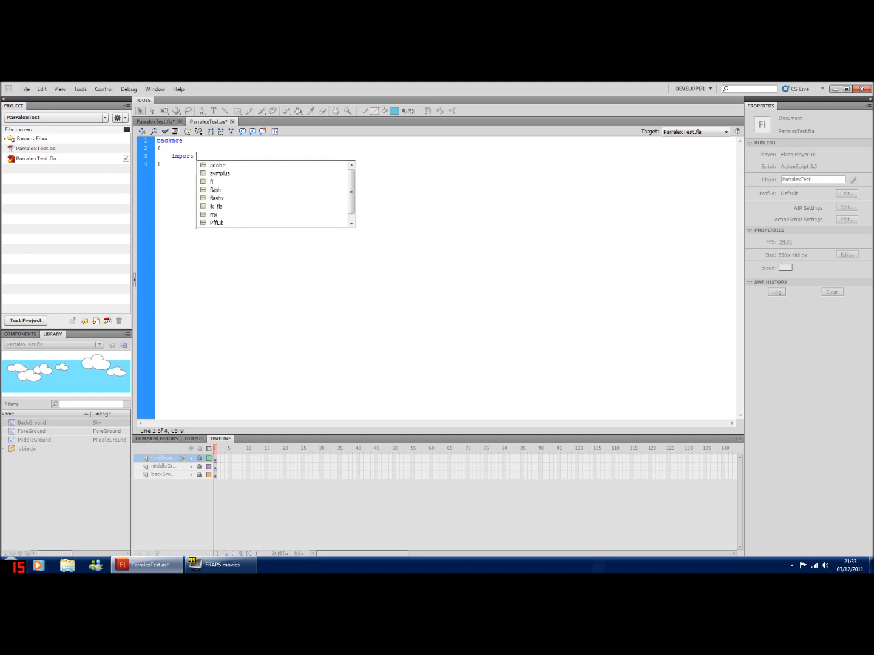
pyautogui.write('flash.')
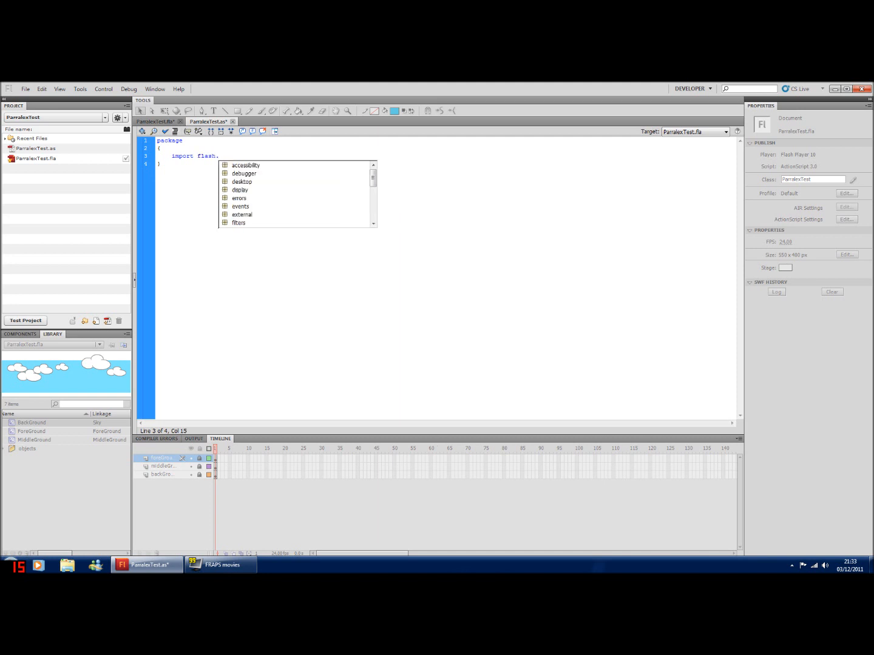
pyautogui.write('display.')
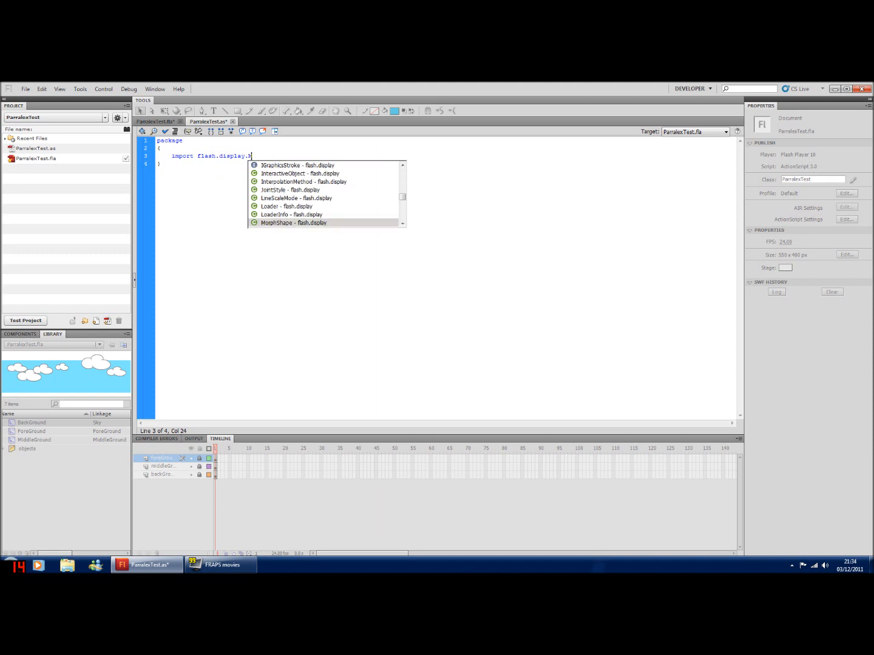
pyautogui.write('MovieClip;')
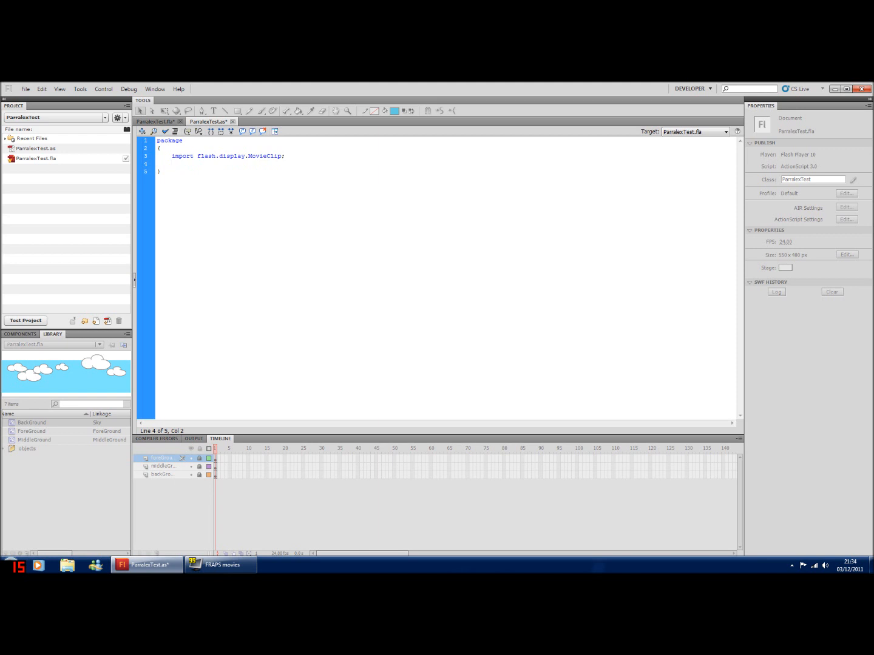
# Add imports for flash.events.KeyboardEvent and flash.ui.Keyboard.
pyautogui.write('imp')
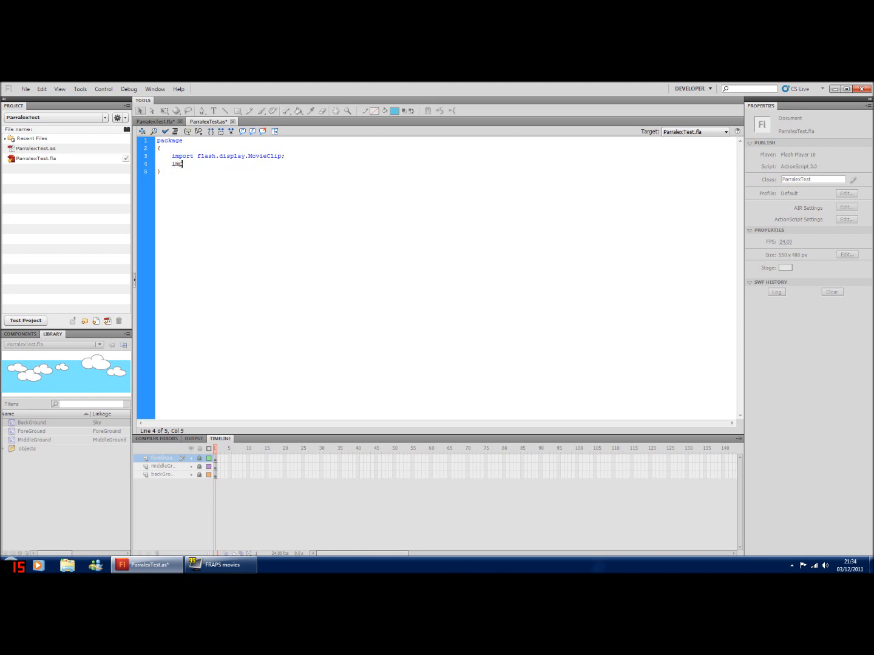
pyautogui.write('import flash.ev')
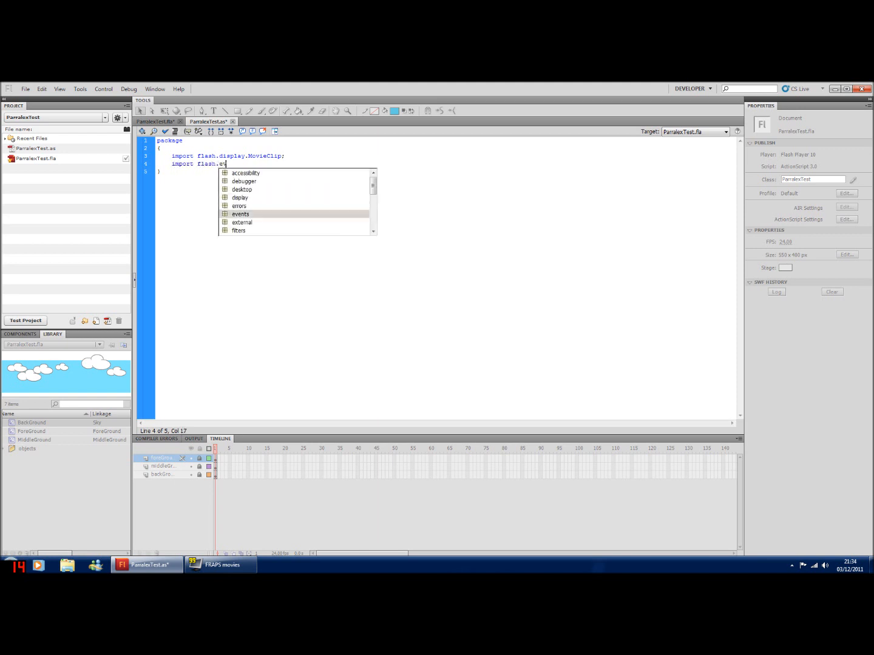
pyautogui.write('ents')
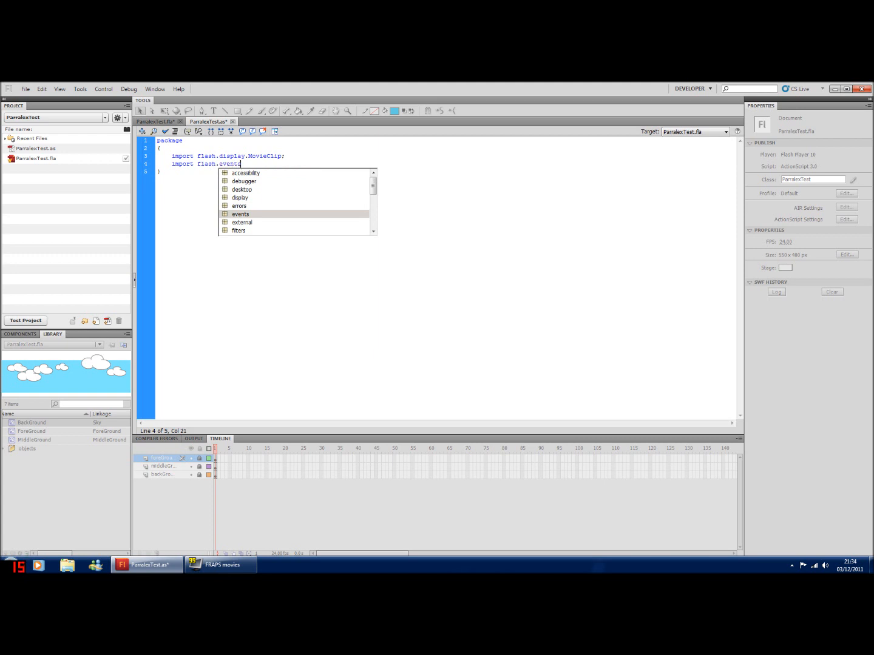
pyautogui.write('.KeyboardEvent;')
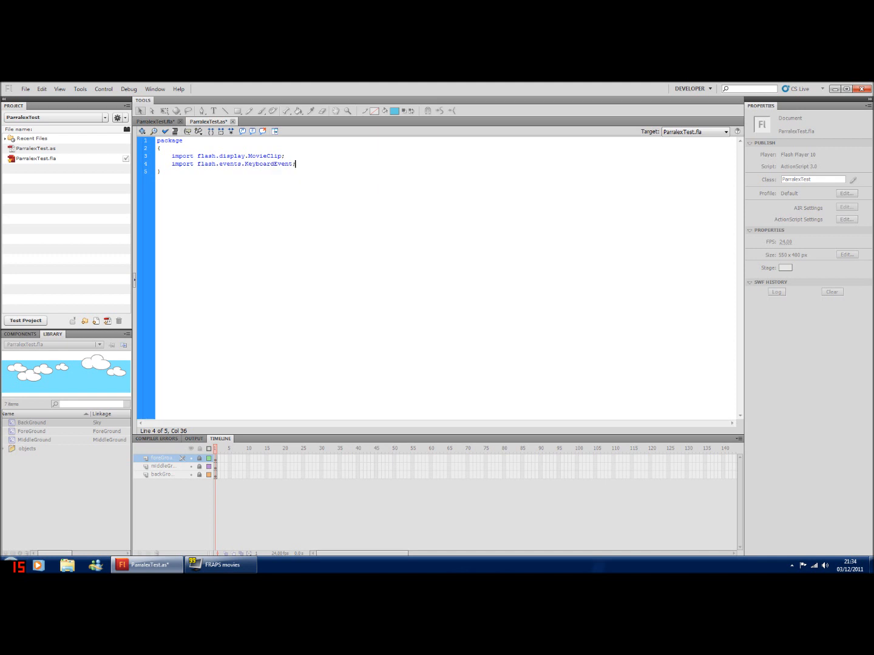
pyautogui.write('import')
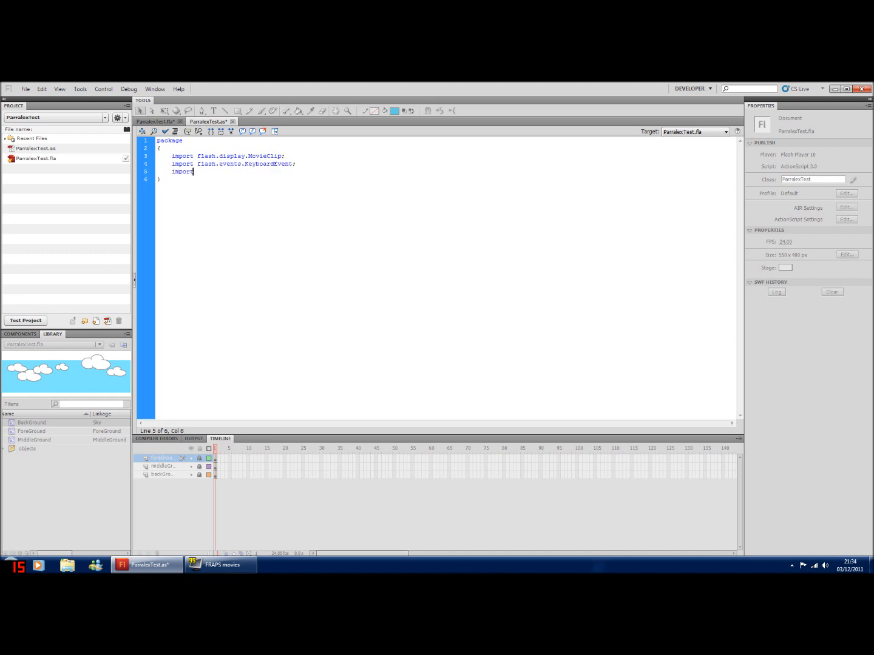
pyautogui.write('flash.')
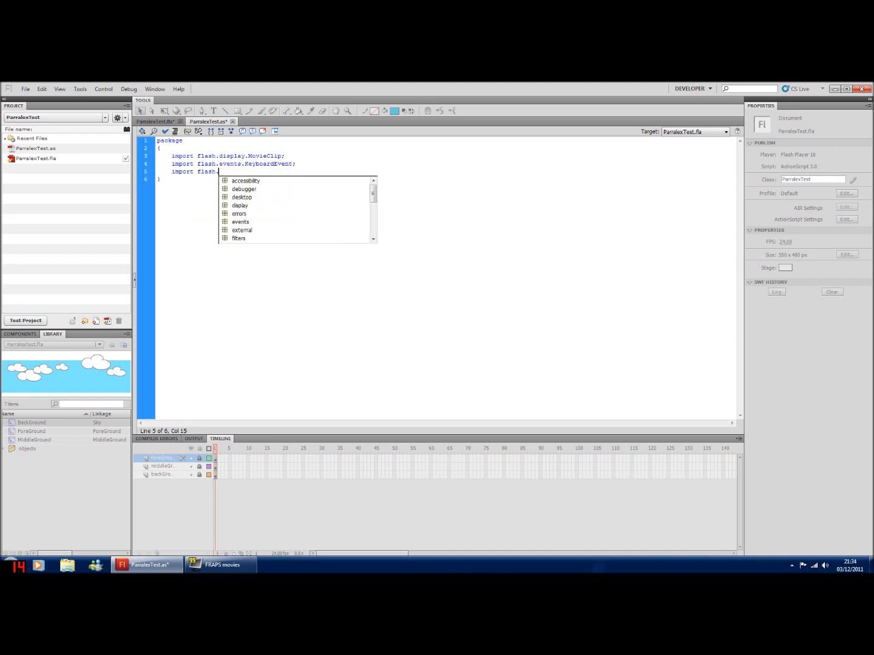
pyautogui.write('ui.Keyboard;')
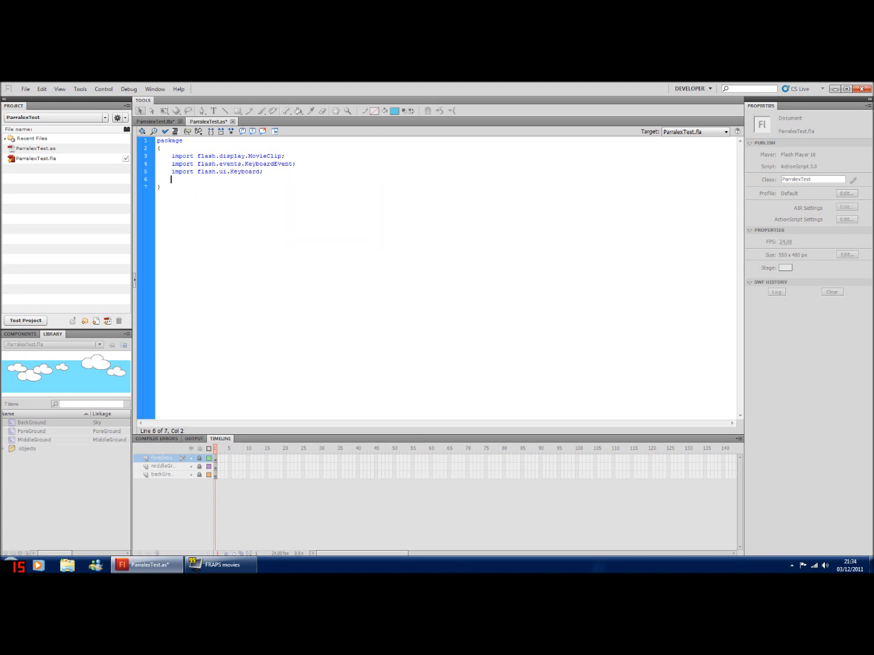
# Declare 'public class ParralexTest extends MovieClip' with its opening brace.
pyautogui.write('public')
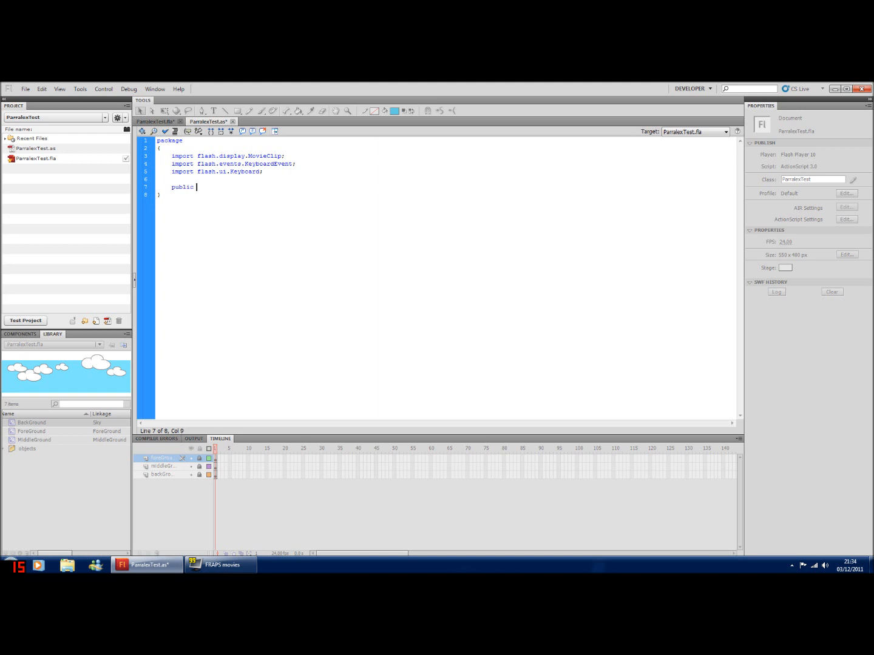
pyautogui.write('class')
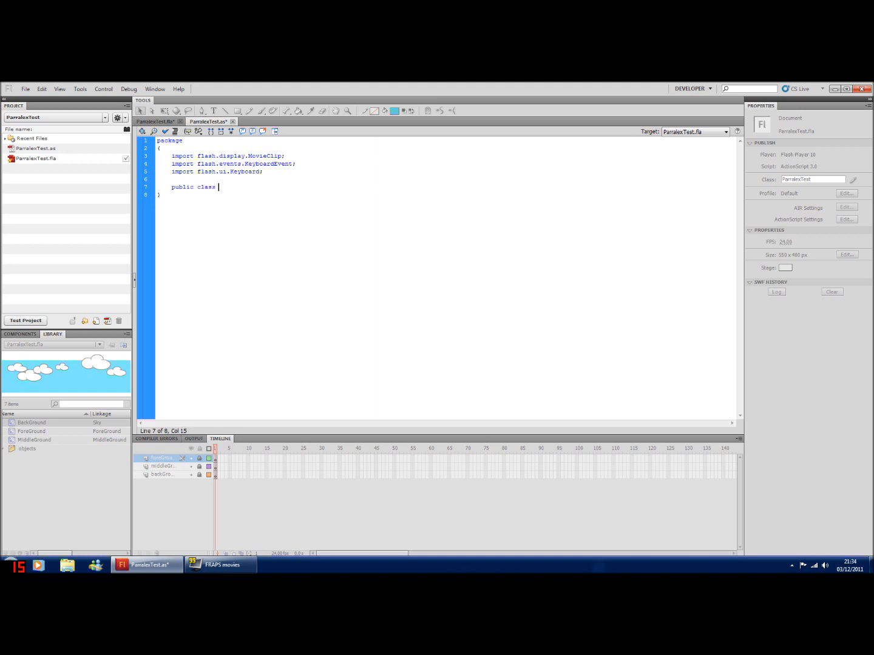
pyautogui.write('Parral')
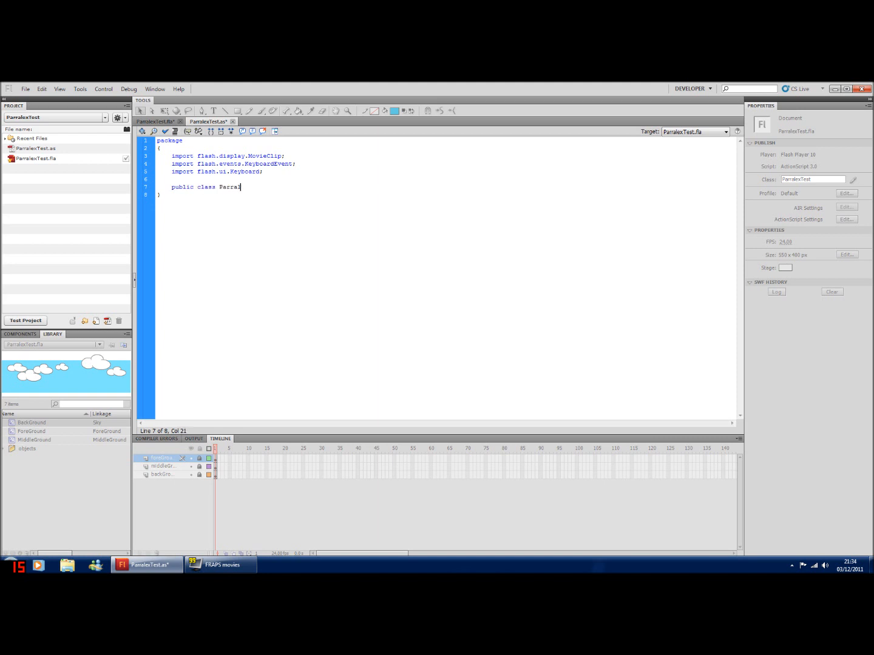
pyautogui.write('lexTest')
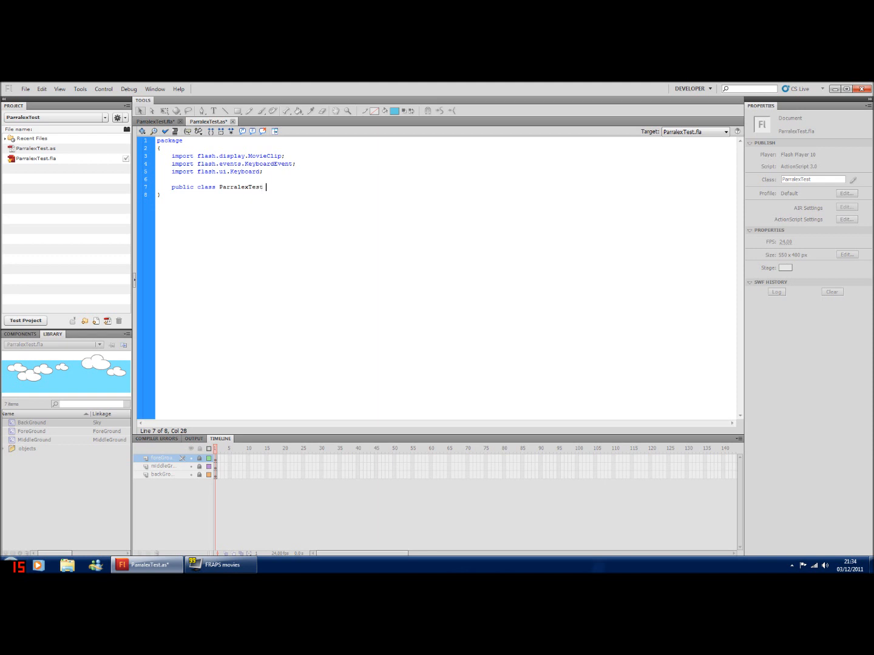
pyautogui.write('extends MovieClip')
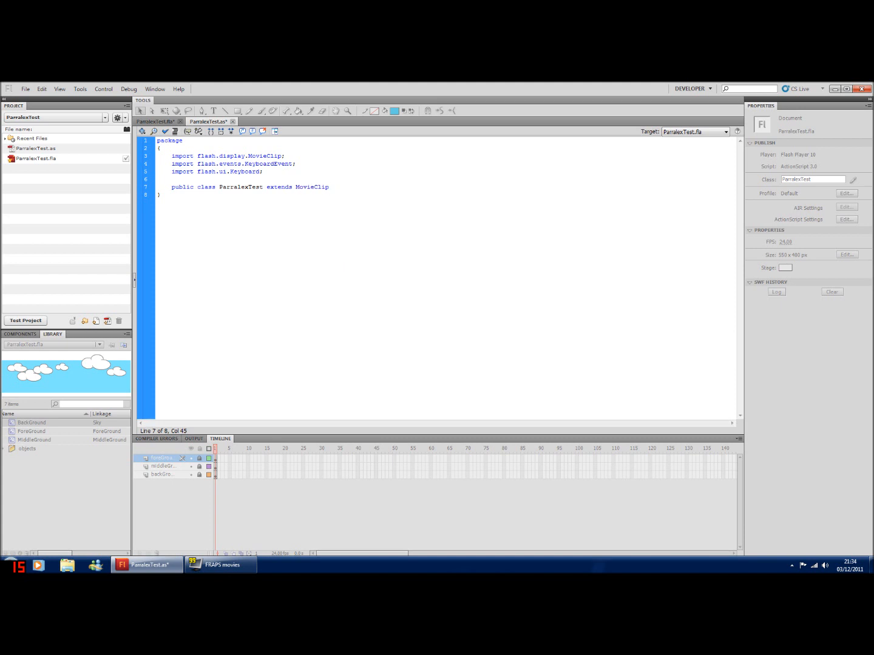
pyautogui.write('{')
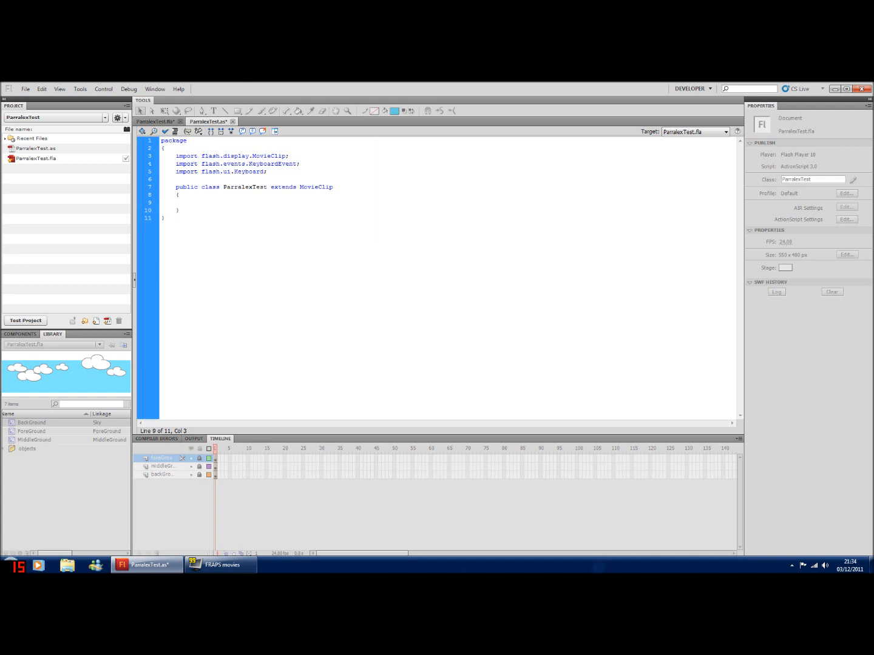
# Begin the 'public function ParralexTest()' constructor.
pyautogui.write('public function')
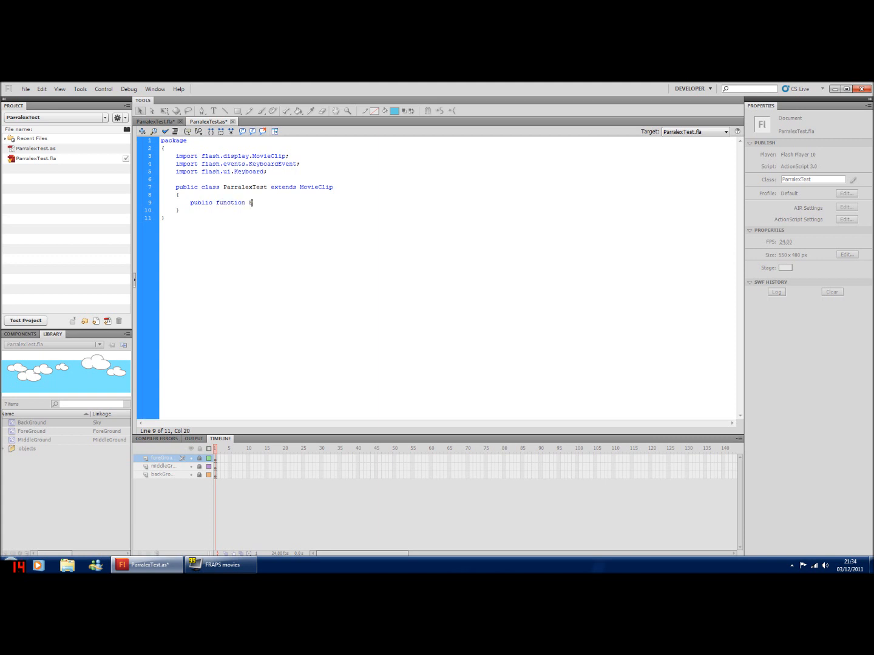
pyautogui.write('Parralex')
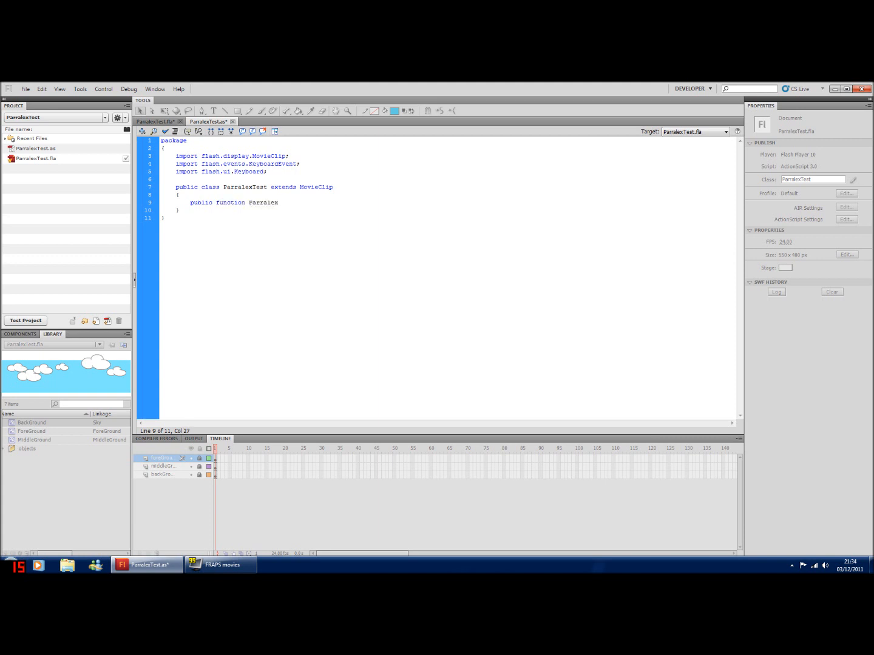
pyautogui.write('Test()')
pyautogui.write('{')
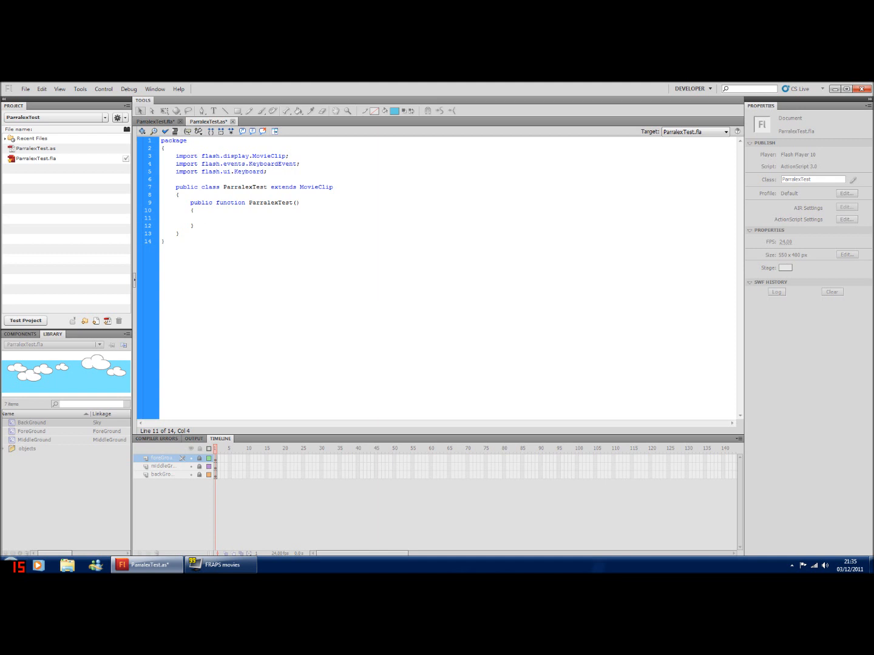
# Write 'stage.addEventListener(KeyboardEvent.KEY_DOWN, onKeyDown);' in the constructor using code hints.
pyautogui.write('stage')
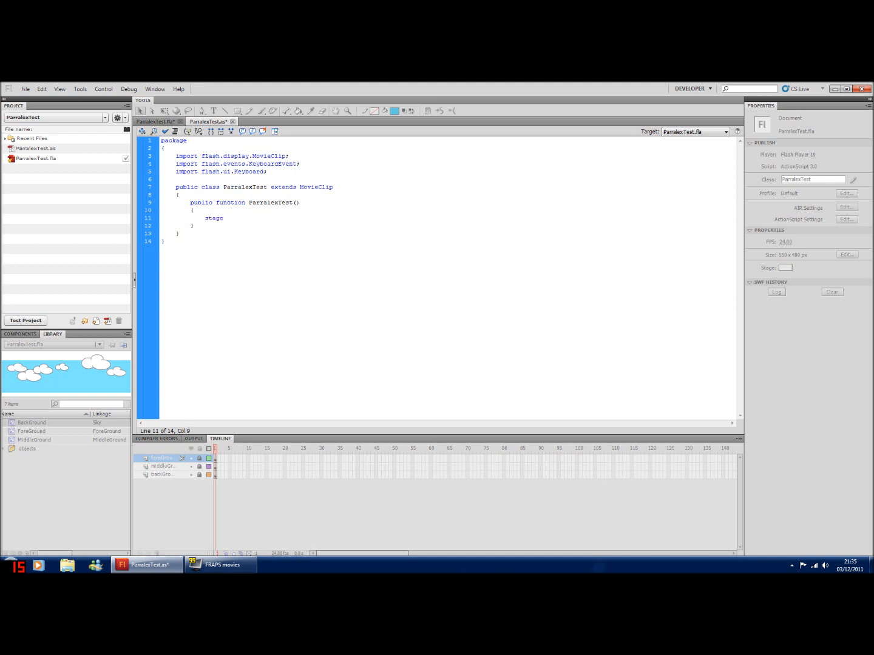
pyautogui.write('.')
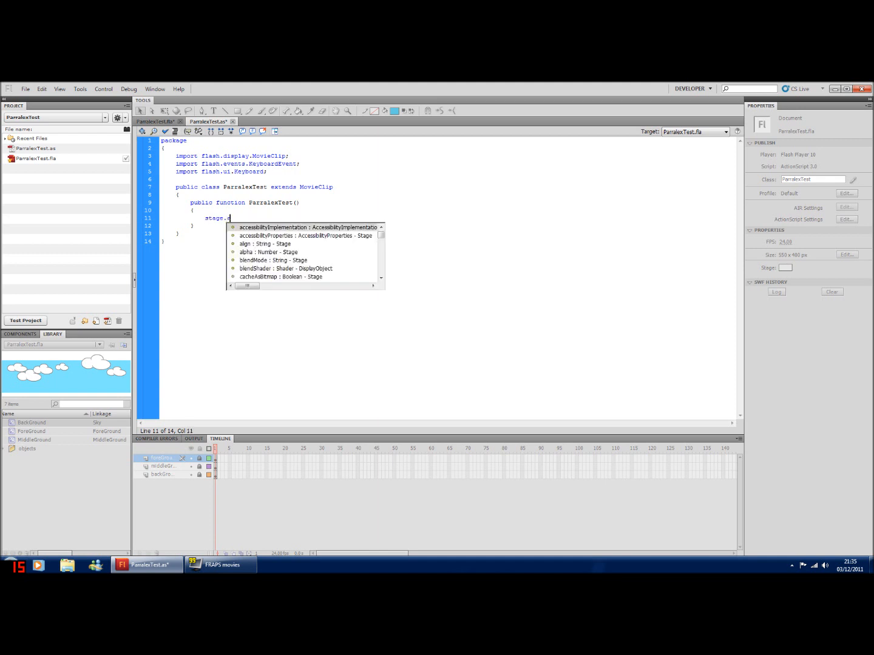
pyautogui.write('addEventListener')
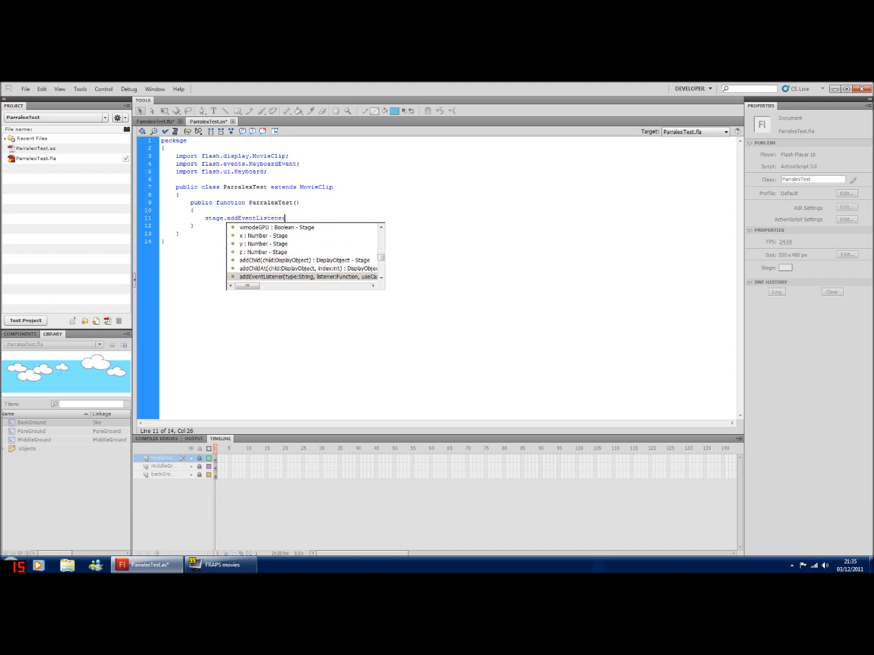
pyautogui.write('(')
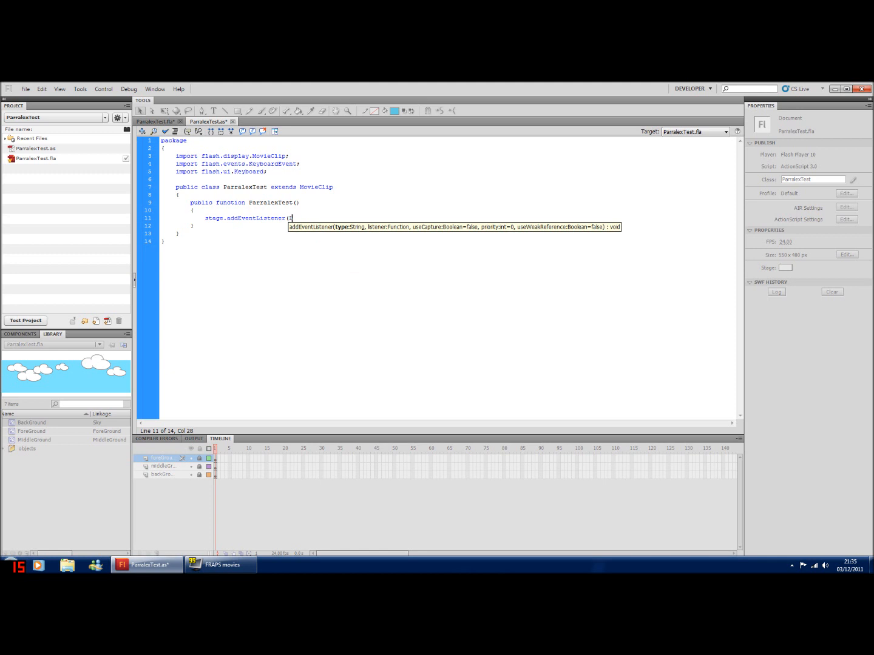
pyautogui.write('Key')
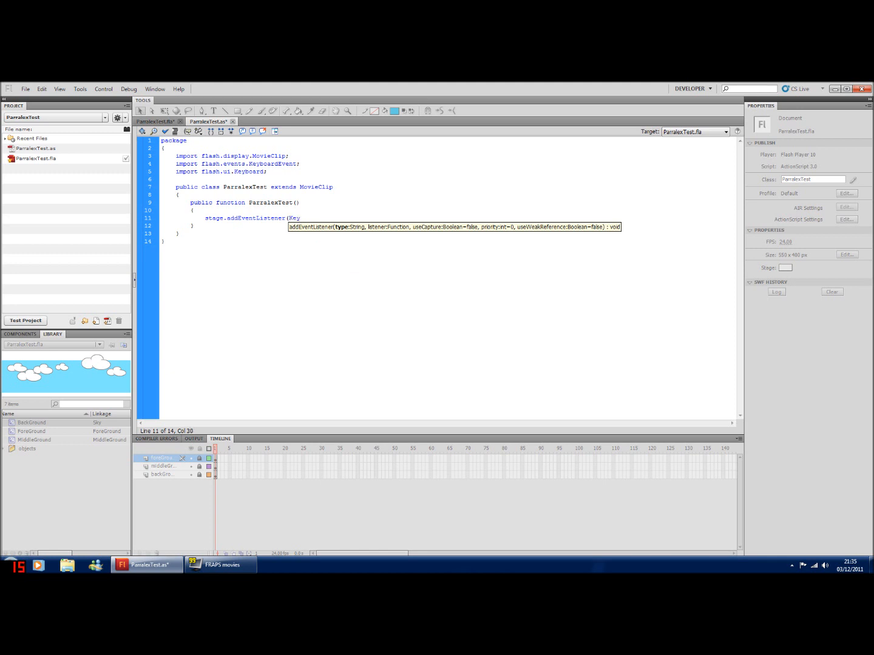
pyautogui.write('boardEvent.KEY_DOWN')
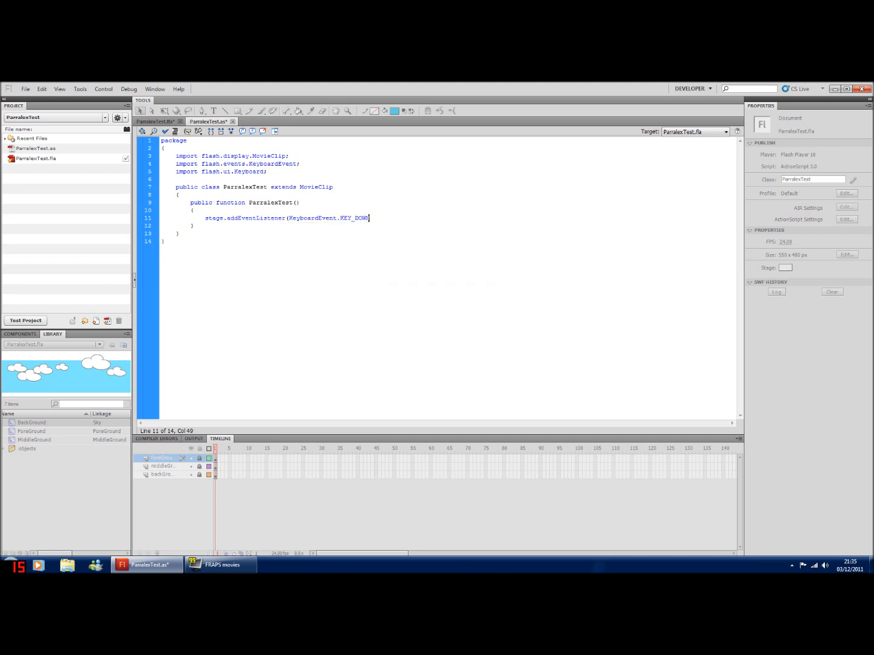
pyautogui.write(',')
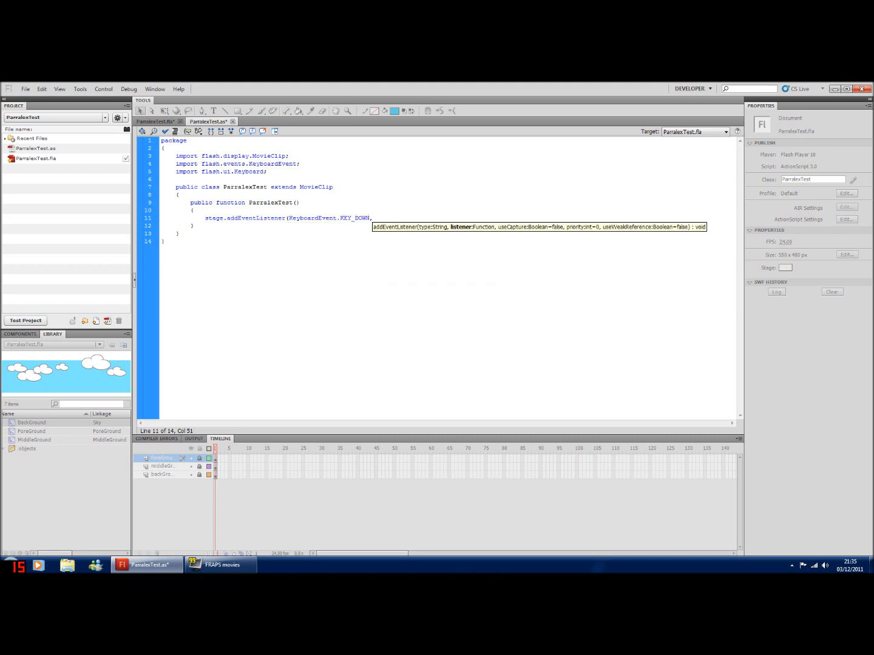
pyautogui.write('onKeyDow')
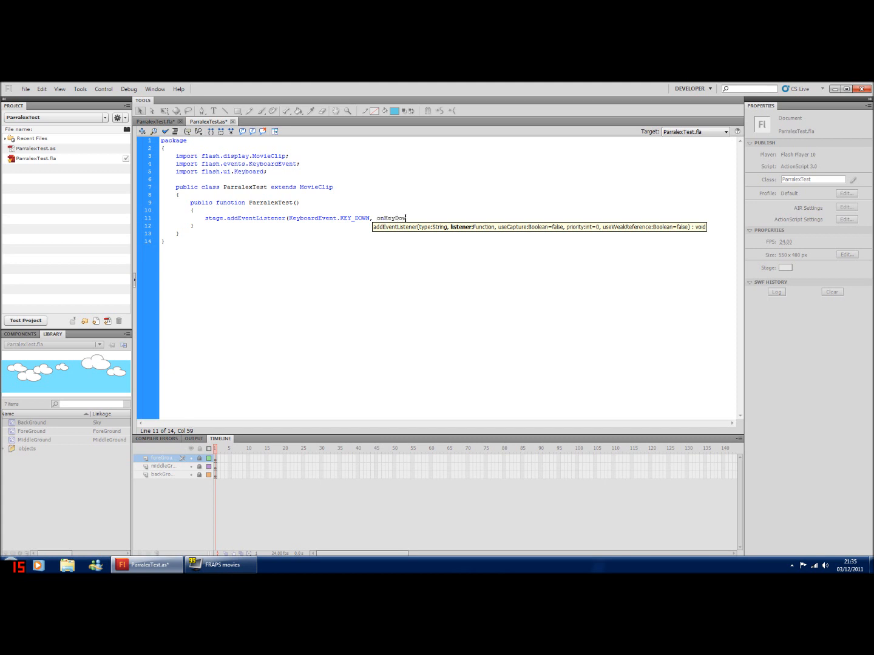
pyautogui.write('n')
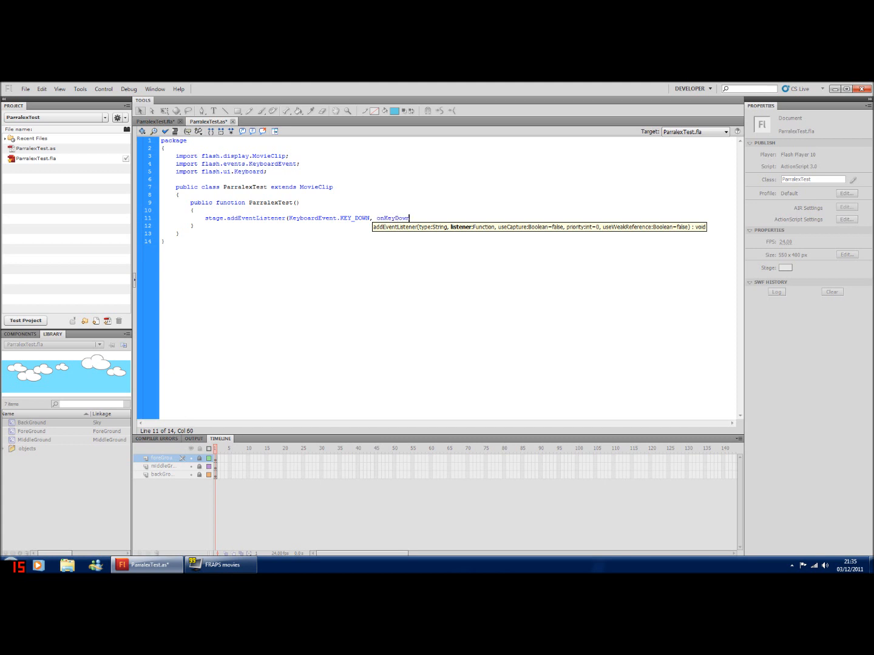
pyautogui.write(');')
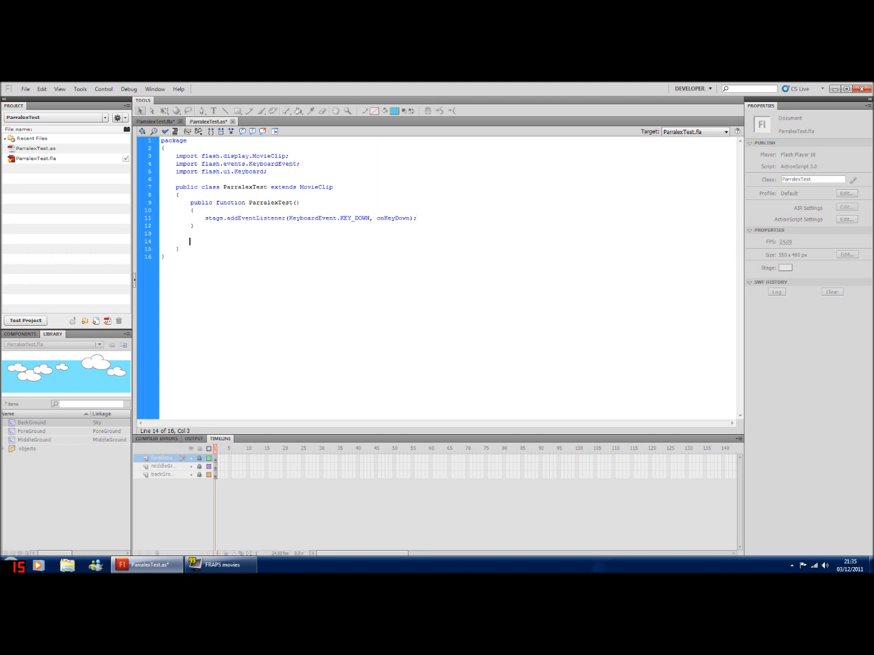
# Write 'function onKeyDown(event:KeyboardEvent):void' with braces and place the cursor in its body.
pyautogui.write('function onKeyDo')
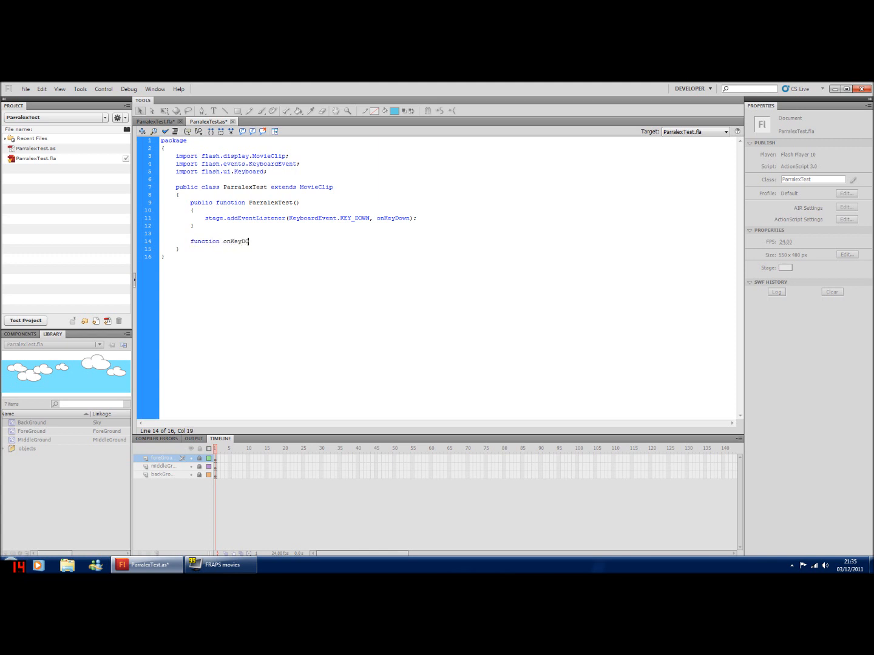
pyautogui.write('wn')
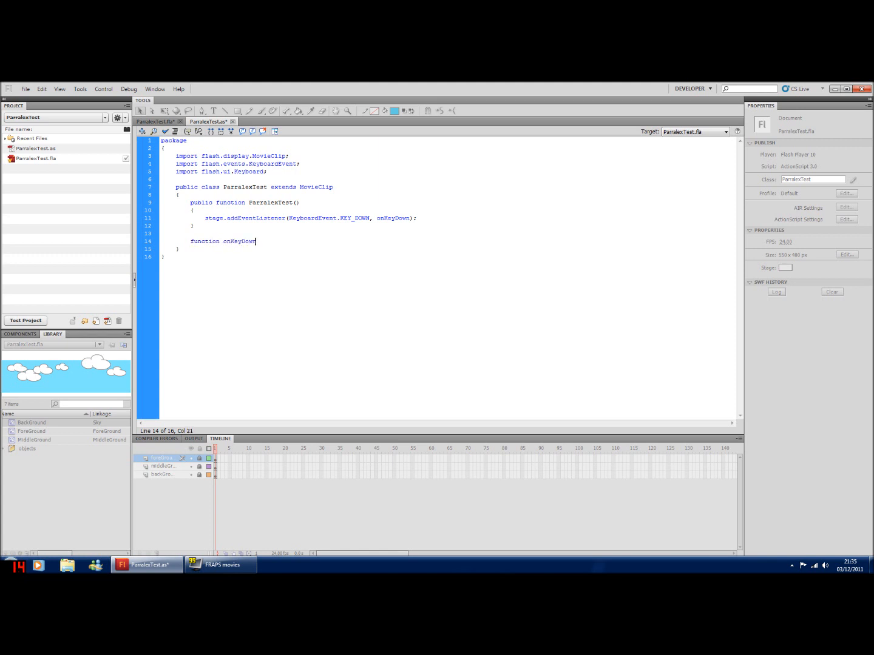
pyautogui.write('(event')
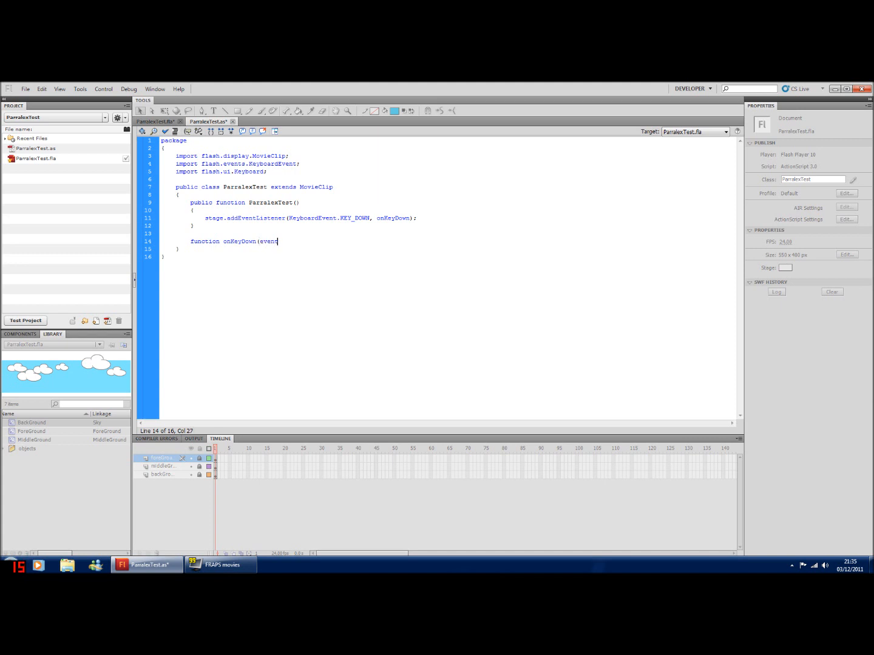
pyautogui.write(':Key')
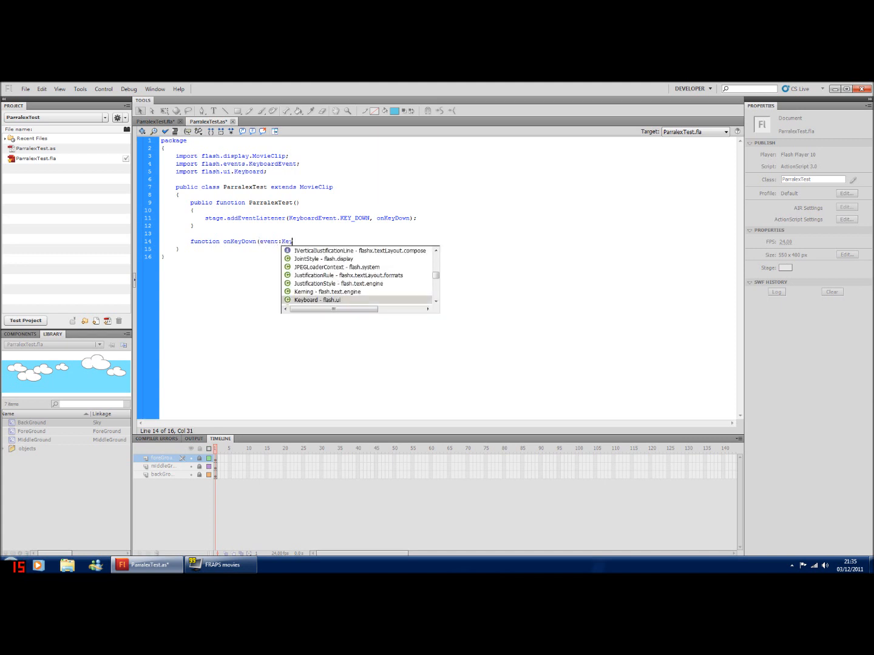
pyautogui.write('boardEvent):void')
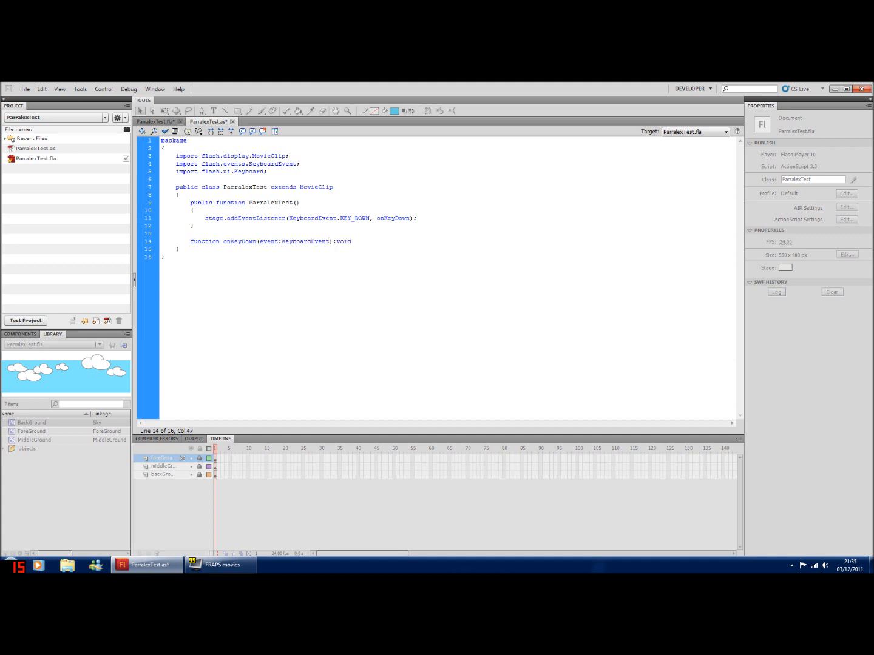
pyautogui.write('{')
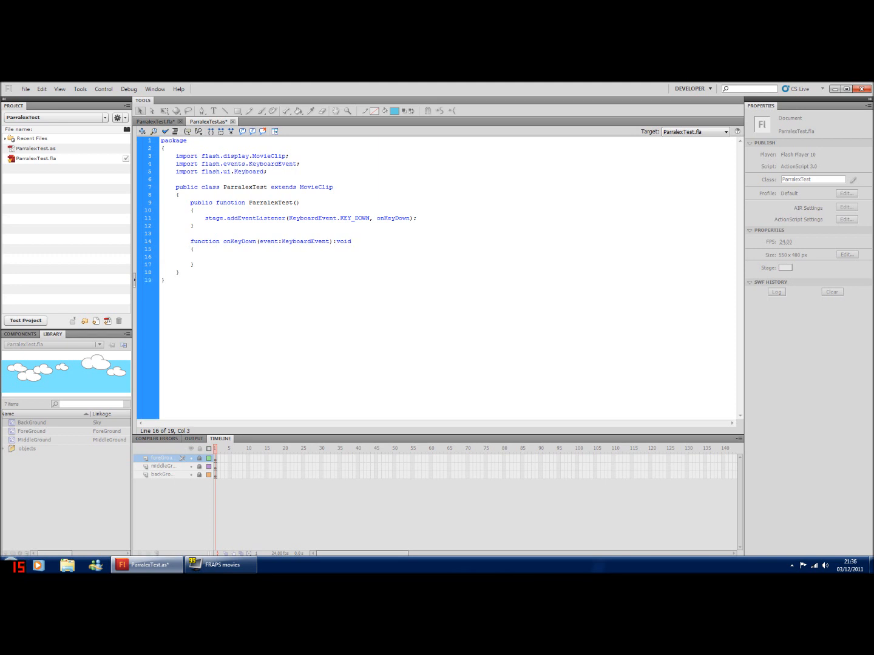
pyautogui.click(190, 257)
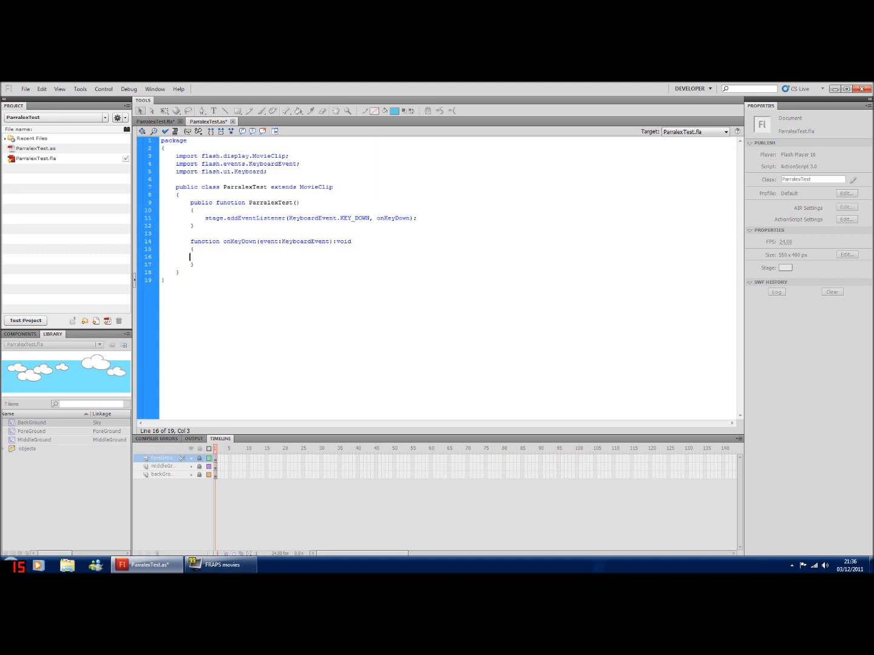
# Add 'if (event.keyCode == Keyboard.LEFT) { }' inside onKeyDown via code hints.
pyautogui.write('if')
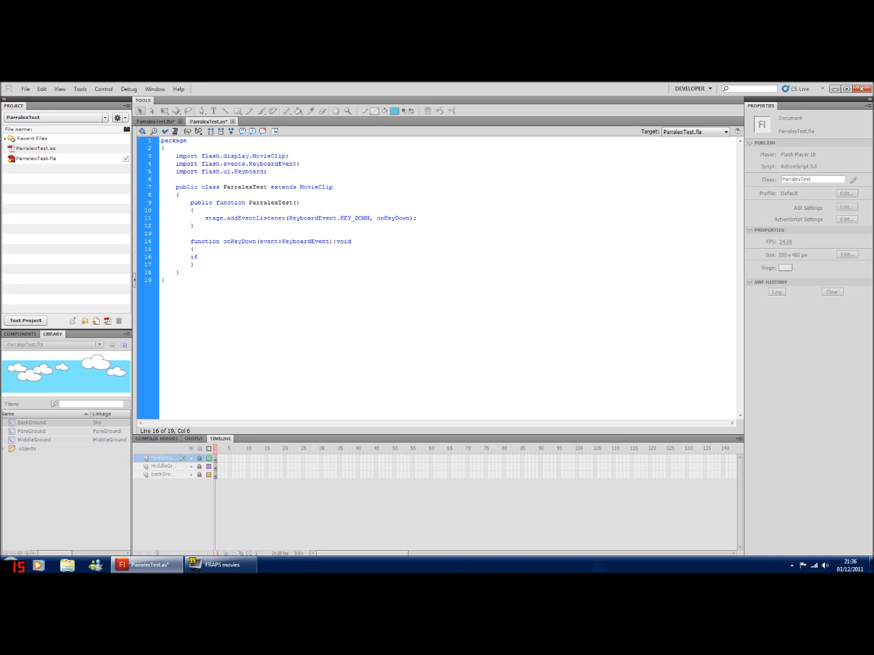
pyautogui.write('(event.keyCode')
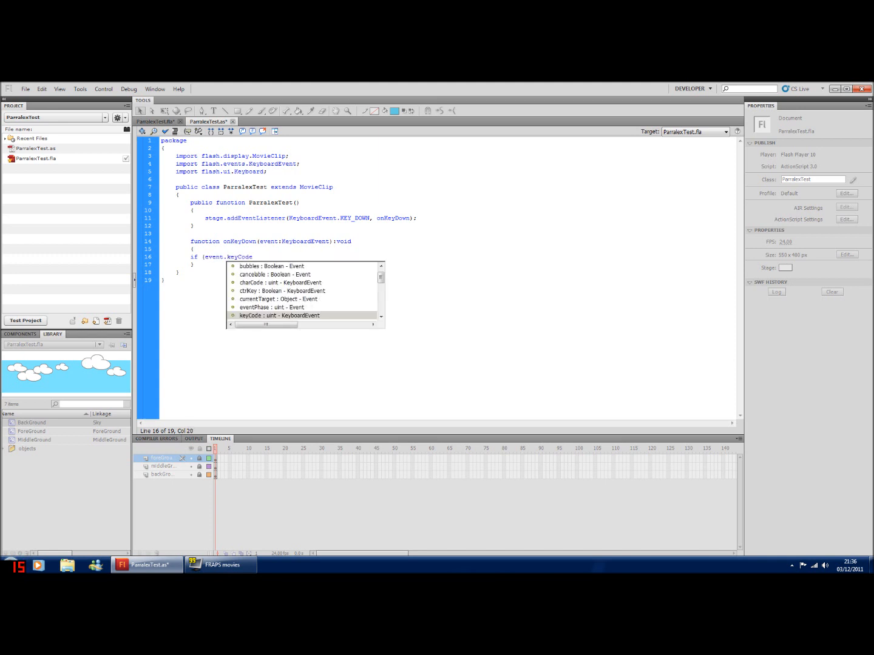
pyautogui.write('==')
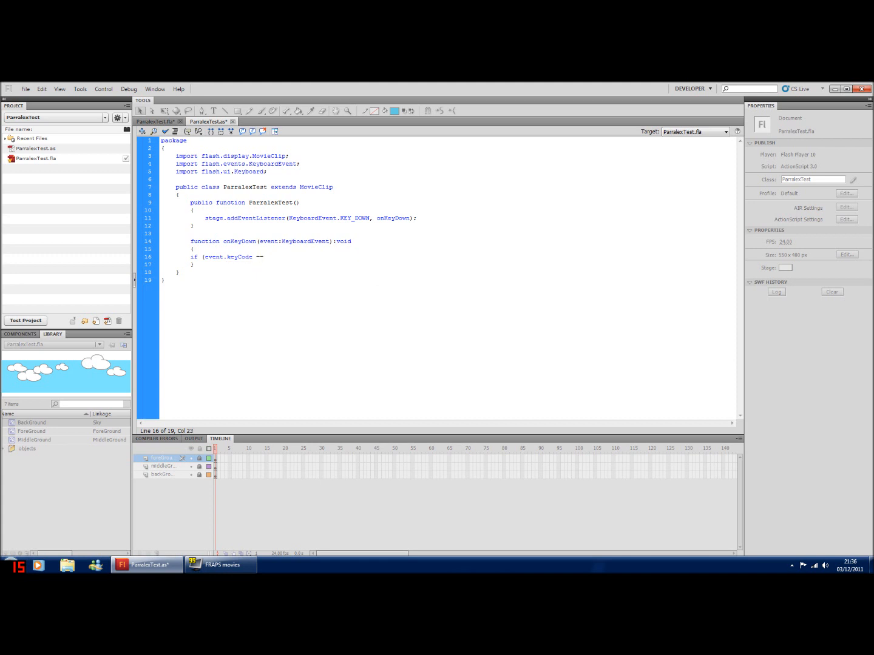
pyautogui.write('Keyboard.LEFT')
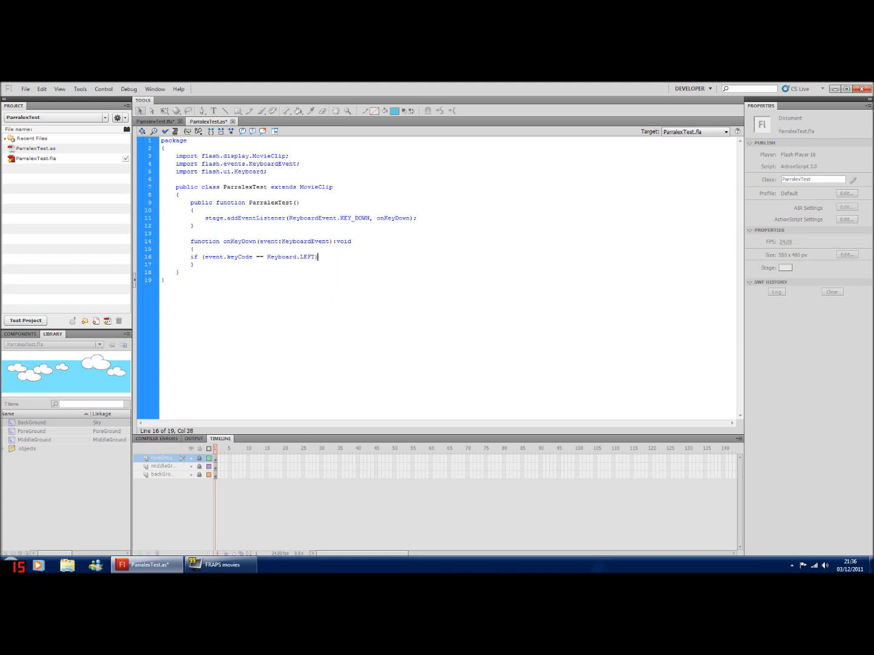
pyautogui.press('enter')
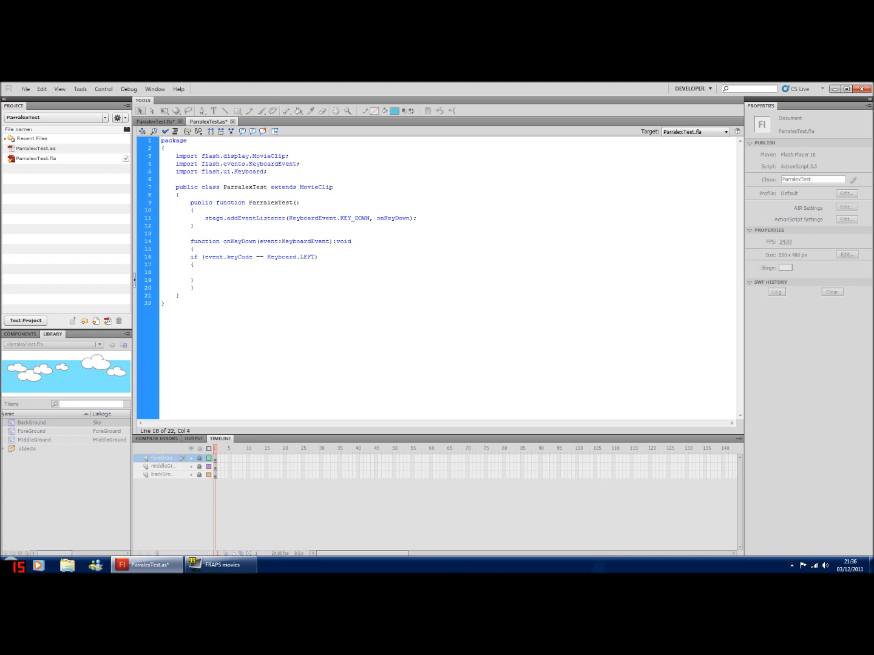
# Add a second check 'if (event.keyCode == Keyboard.RIGHT) { }' and fix its indentation.
pyautogui.click(204, 272)
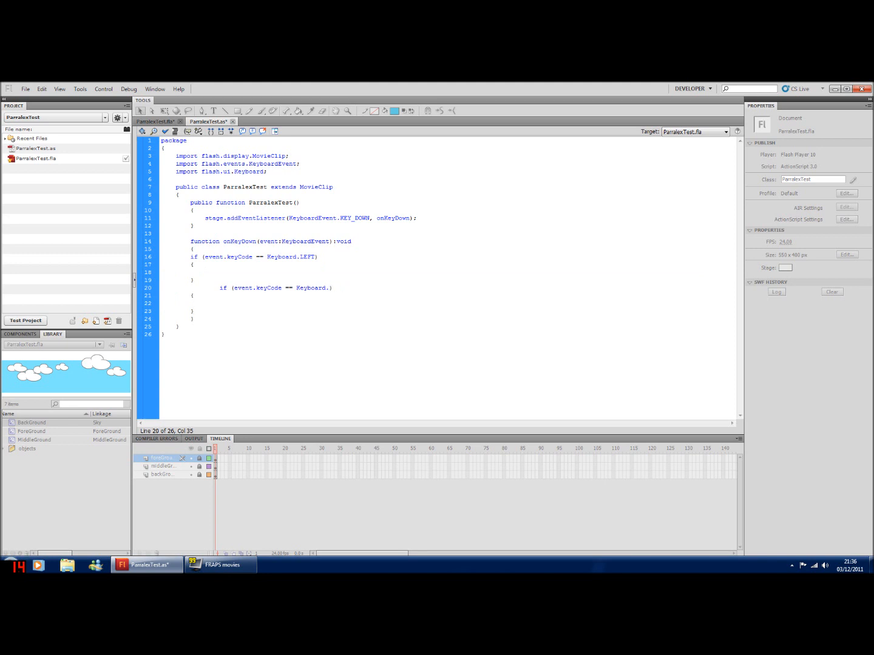
pyautogui.write('RIGHT)')
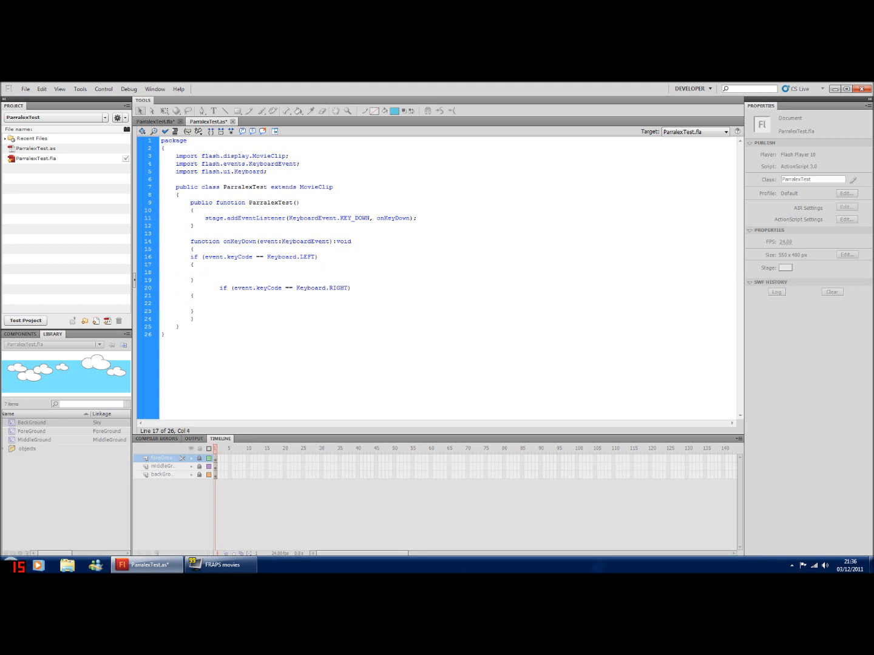
pyautogui.click(203, 304)
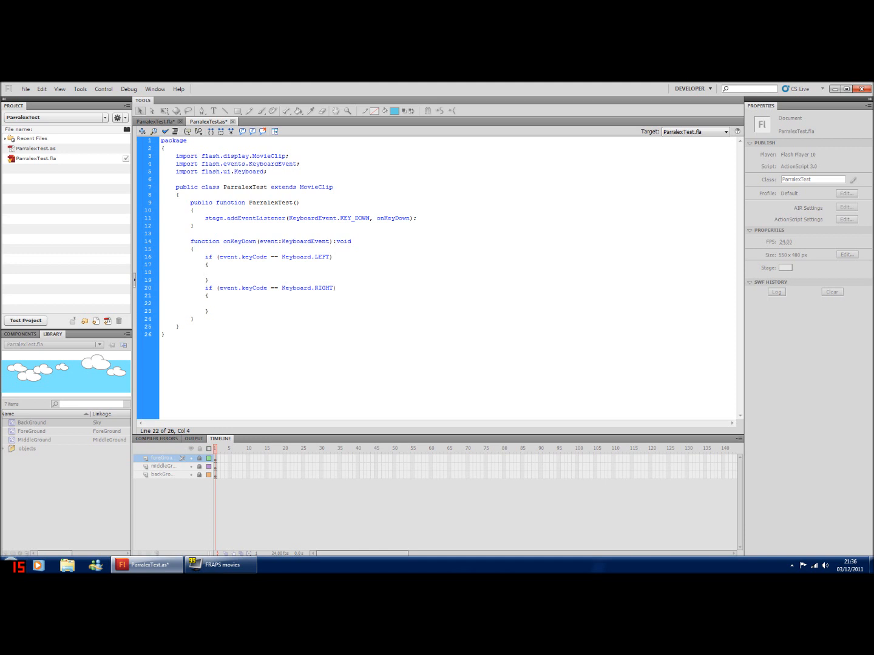
pyautogui.click(205, 272)
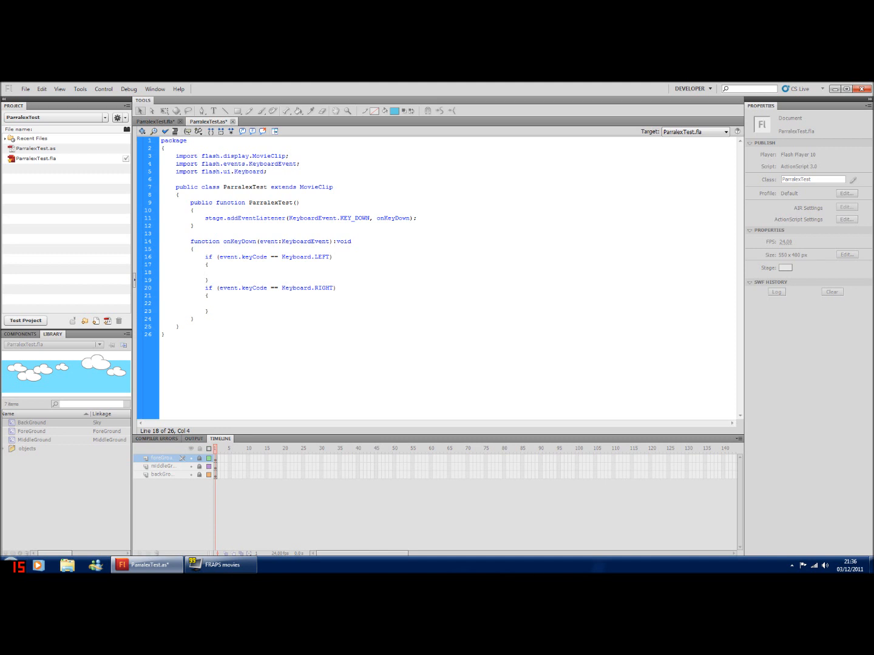
pyautogui.click(204, 272)
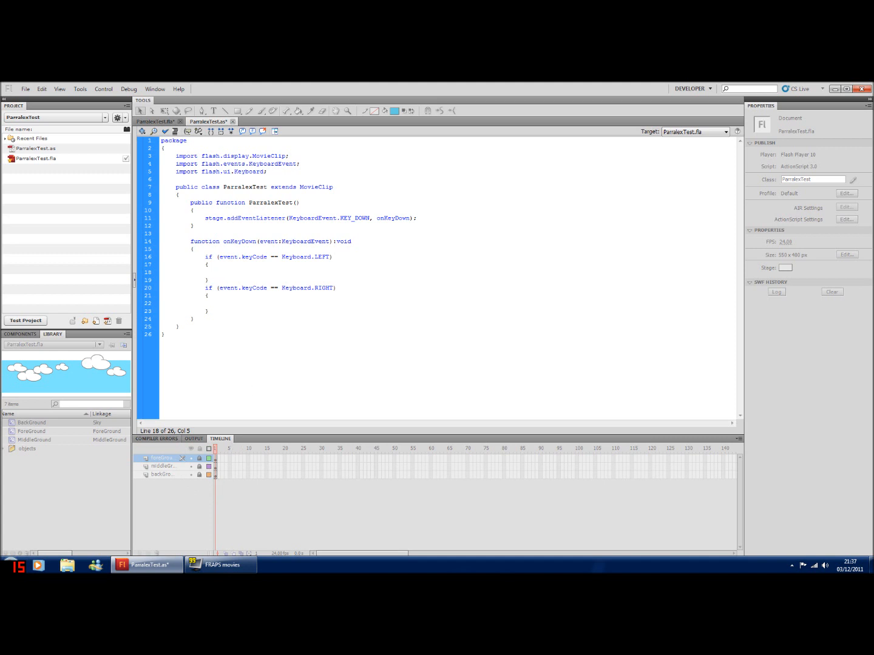
pyautogui.click(220, 272)
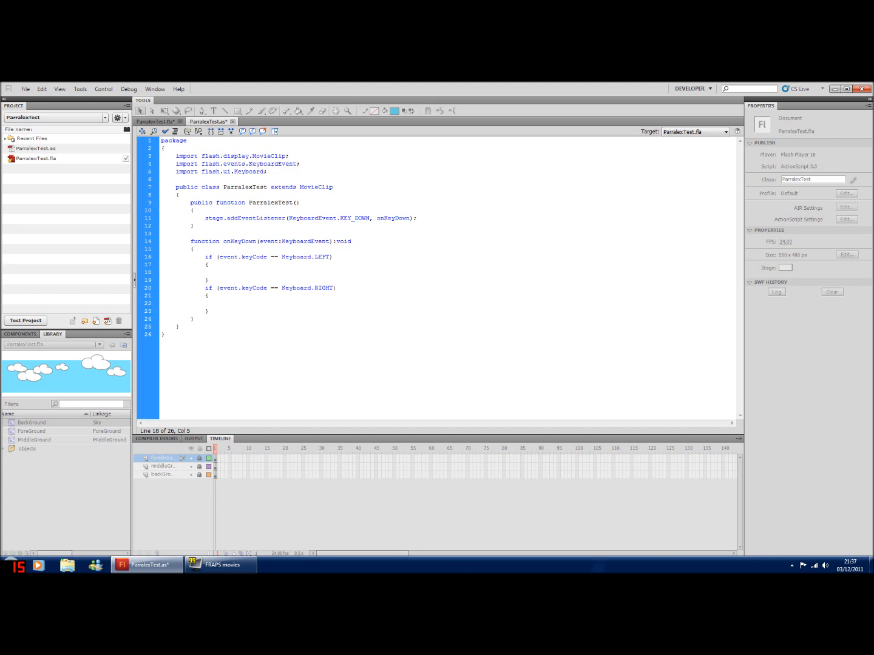
pyautogui.click(219, 271)
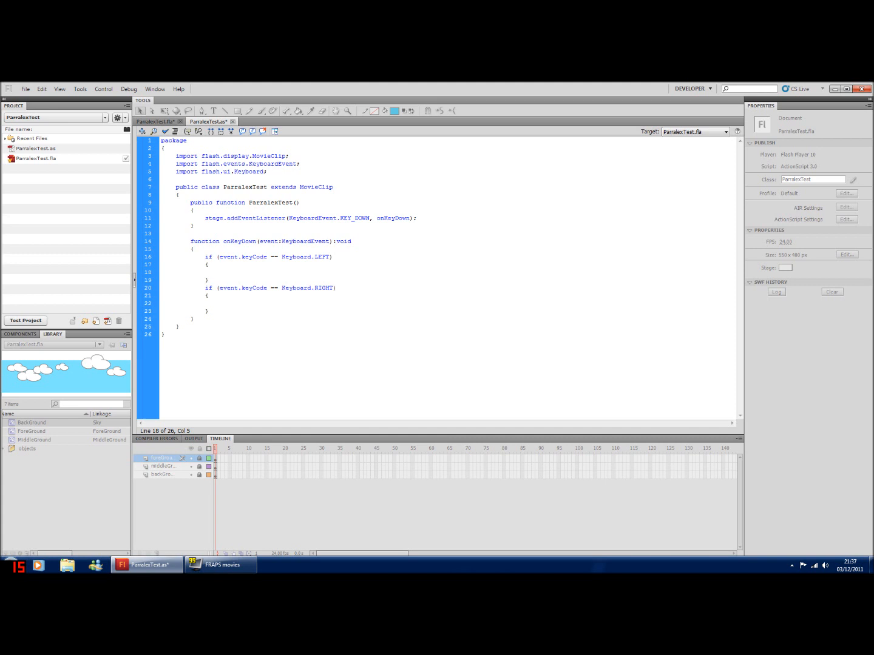
# In the LEFT block write 'foreGround.x +=10;', correcting a mistyped increment.
pyautogui.write('fore')
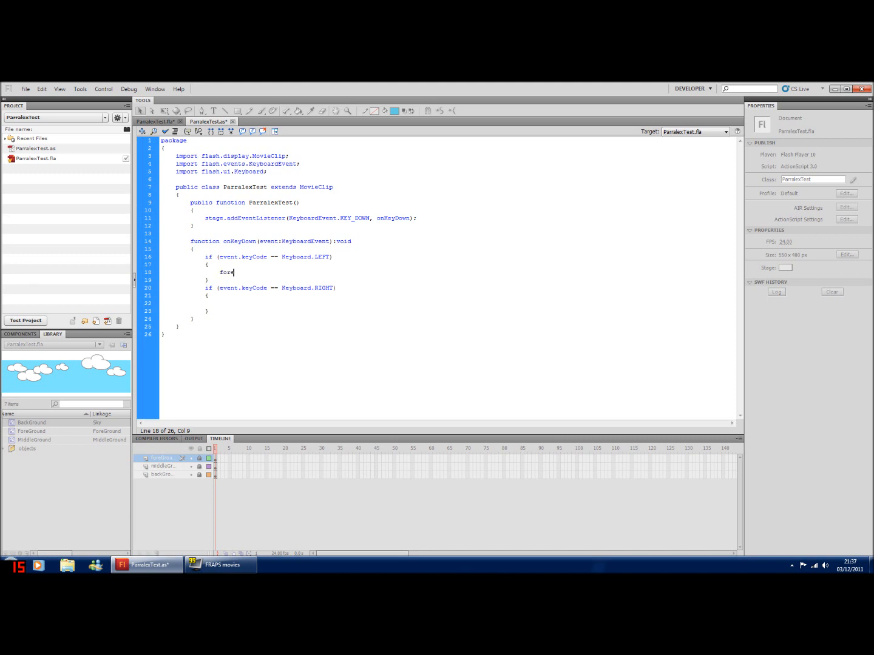
pyautogui.write('Ground.x')
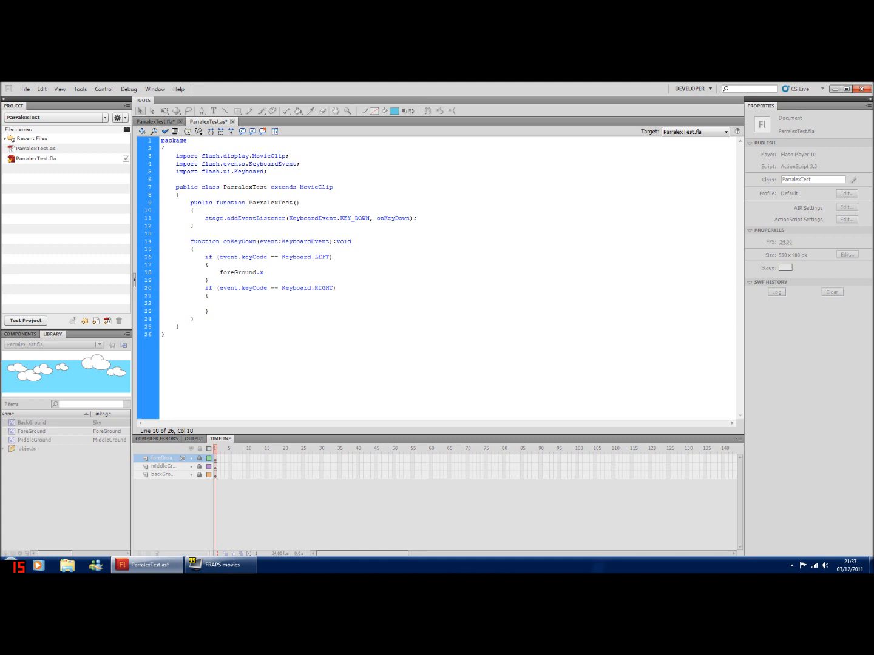
pyautogui.write('+10')
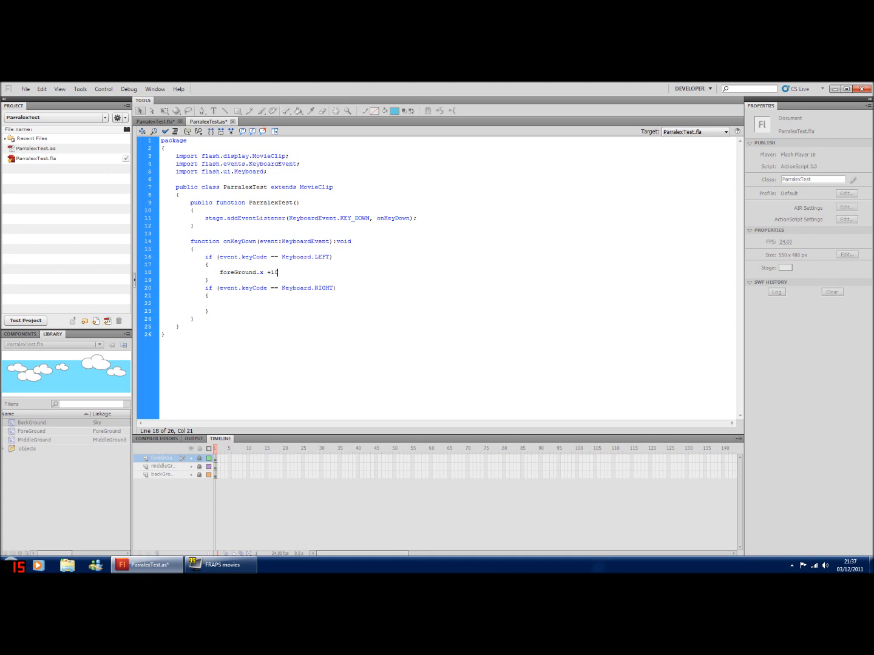
pyautogui.press('BackSpace')
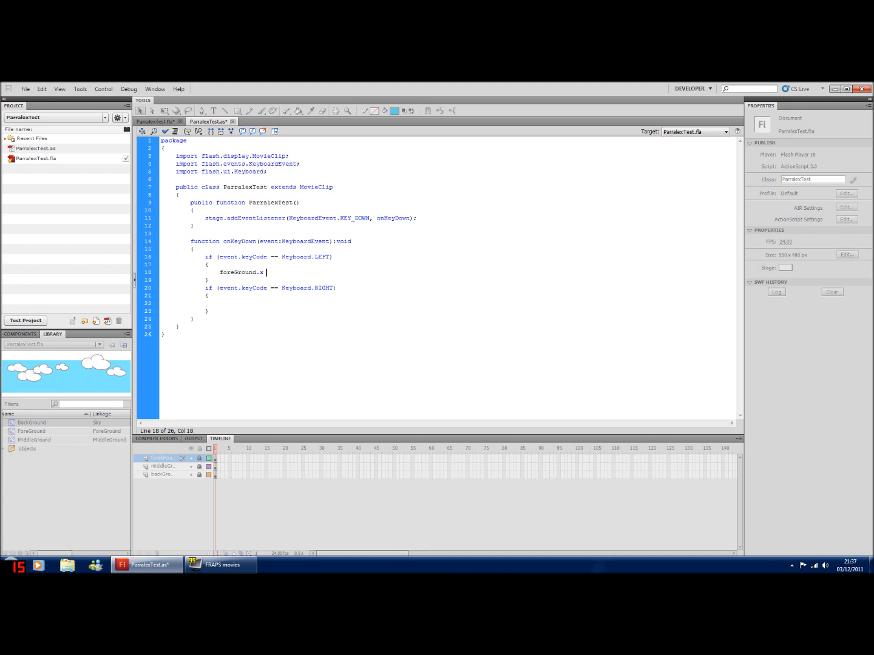
pyautogui.write('+=10')
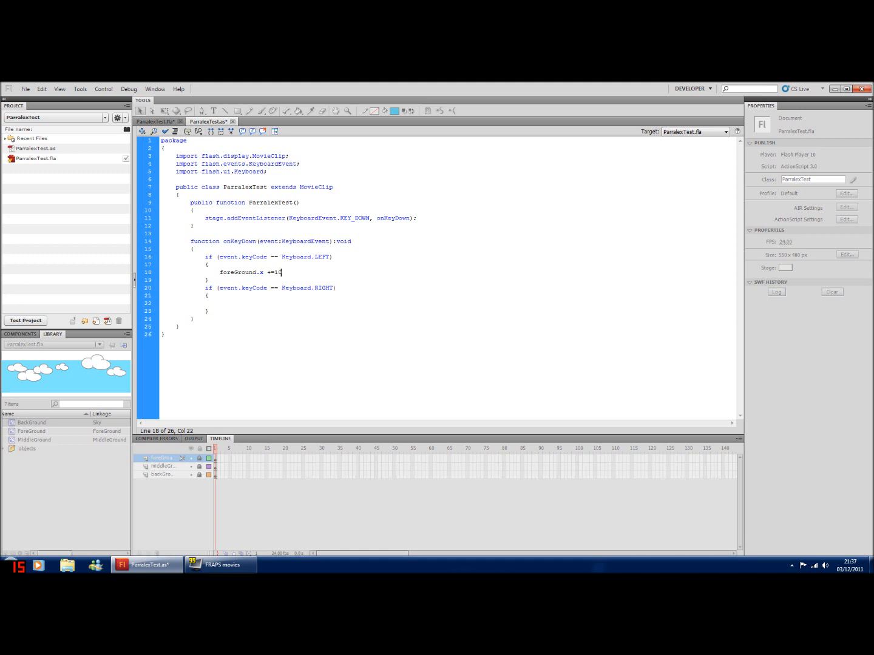
pyautogui.write('0')
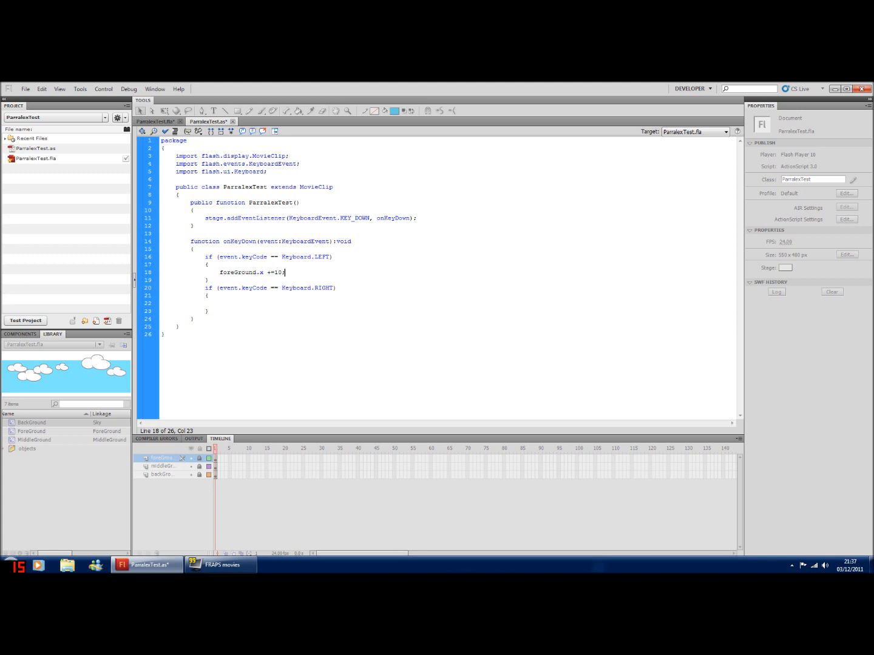
# Add 'middleGround.x +=5;' and start the backGround line.
pyautogui.write('middleGround.x +=')
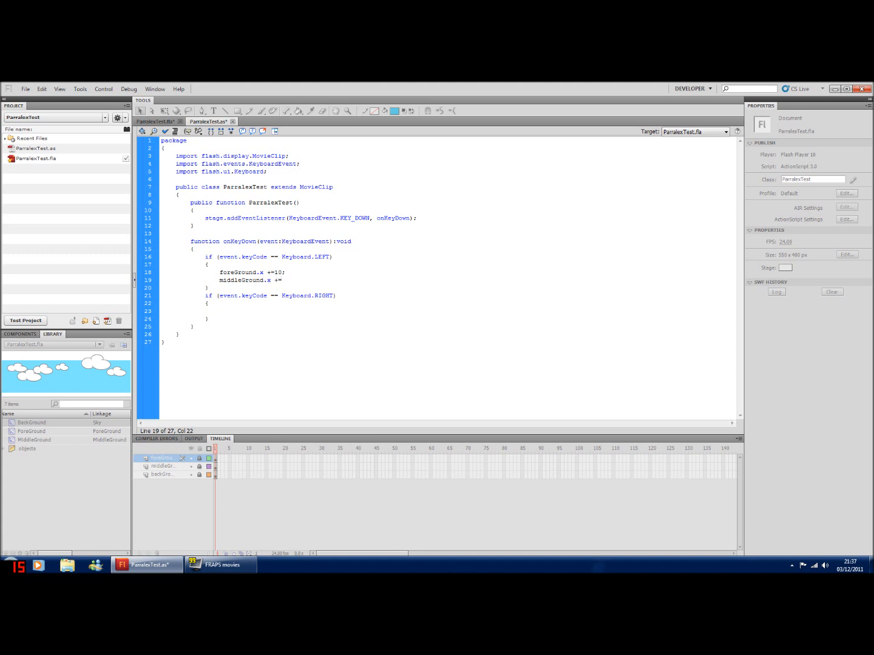
pyautogui.write('5;')
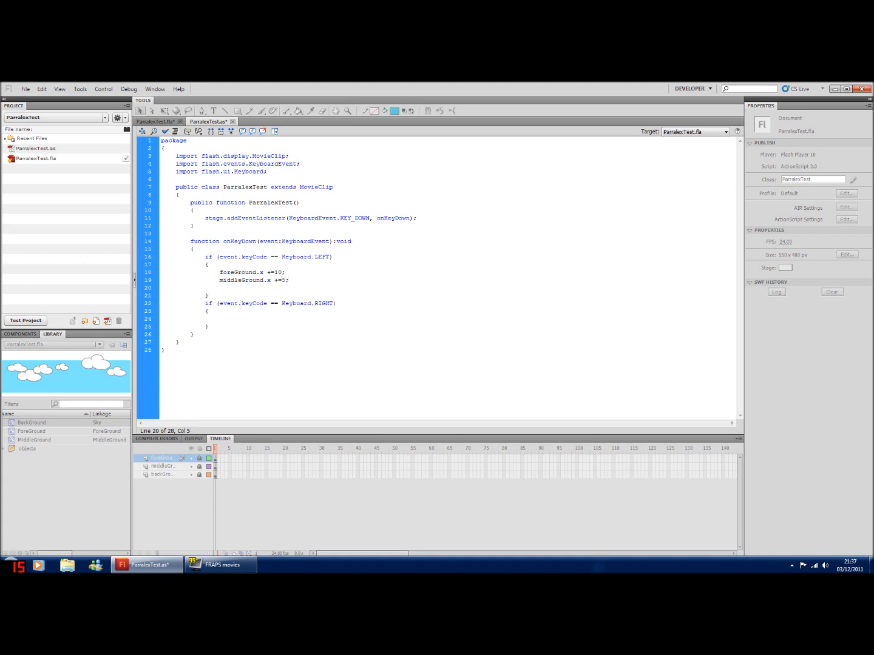
pyautogui.write('backGround')
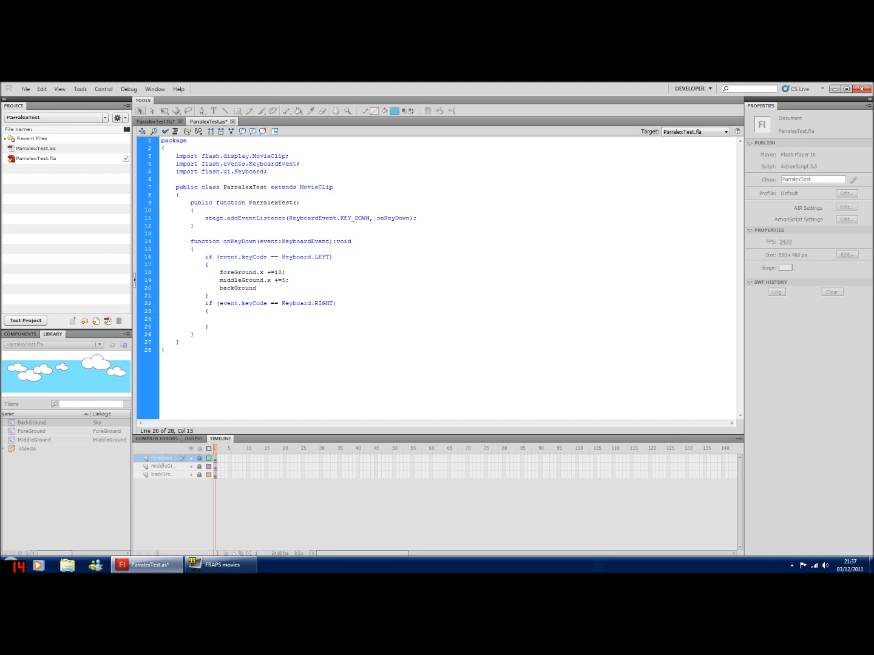